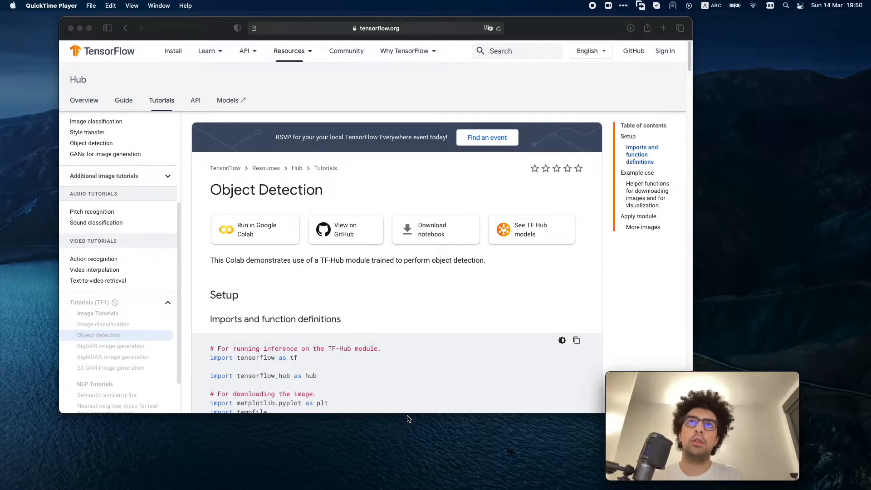
{"action": "mouse_move", "coordinate": [434, 356]}
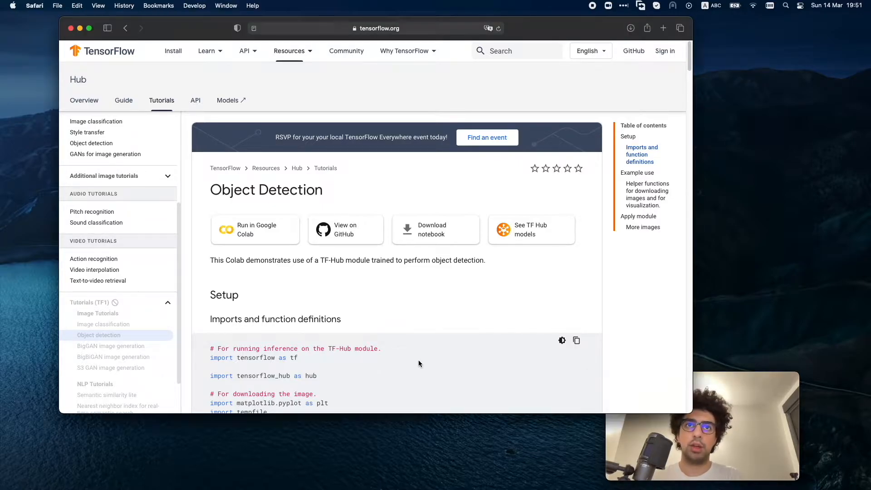
{"action": "mouse_move", "coordinate": [418, 377]}
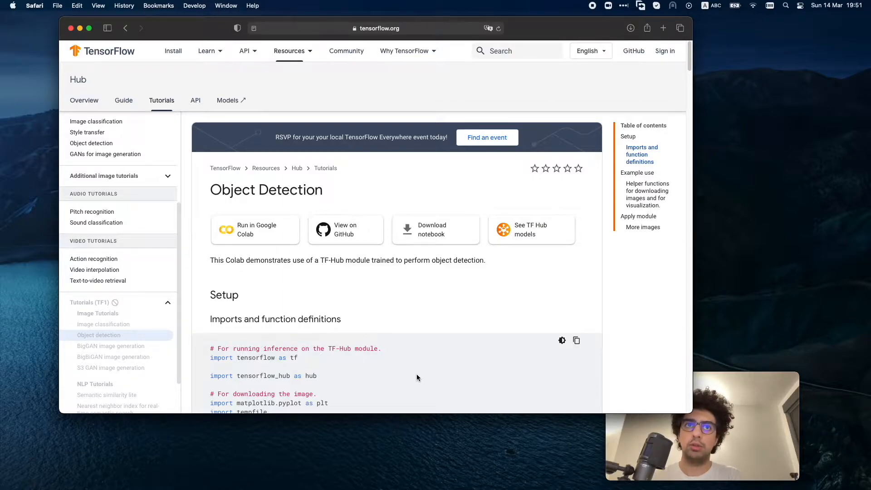
{"action": "mouse_move", "coordinate": [437, 372]}
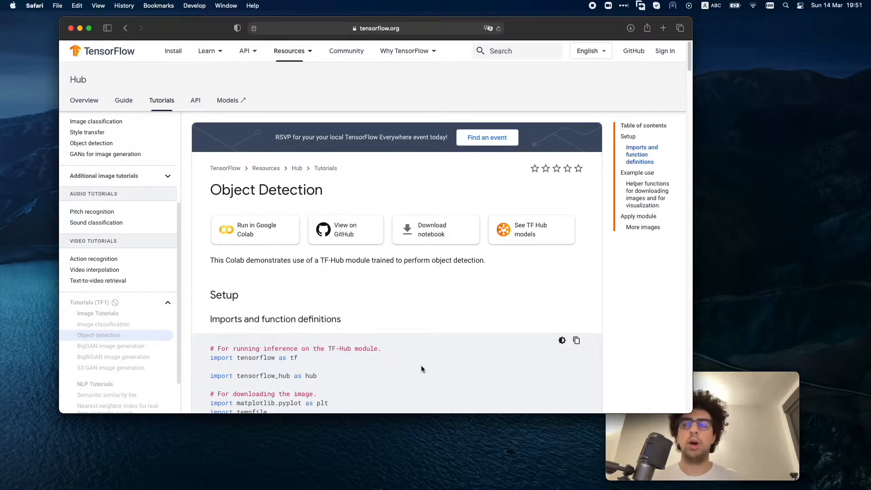
{"action": "mouse_move", "coordinate": [472, 379]}
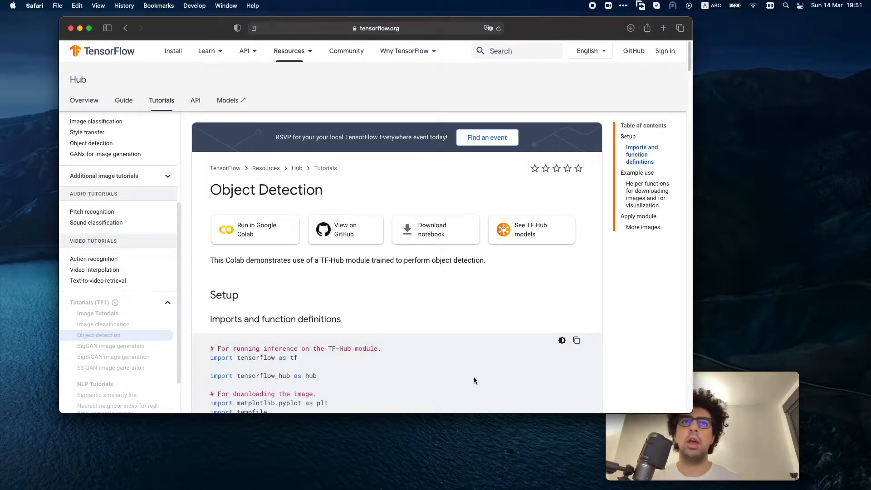
{"action": "mouse_move", "coordinate": [498, 376]}
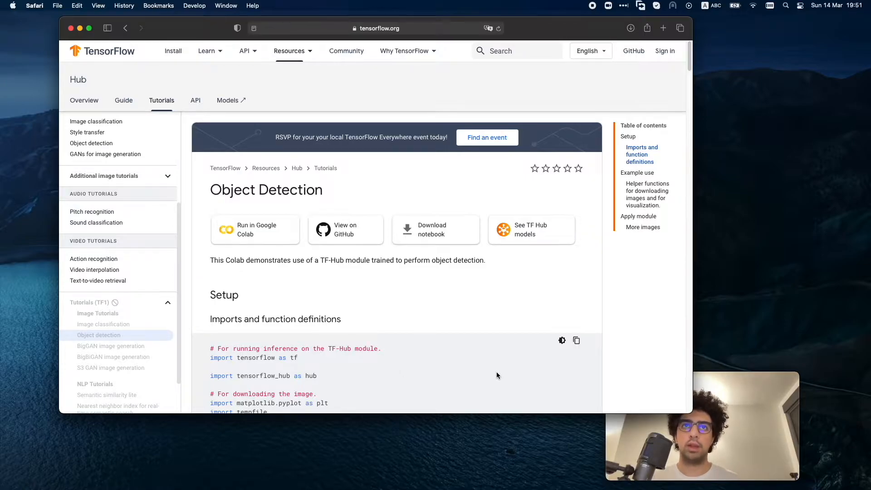
{"action": "mouse_move", "coordinate": [435, 325]}
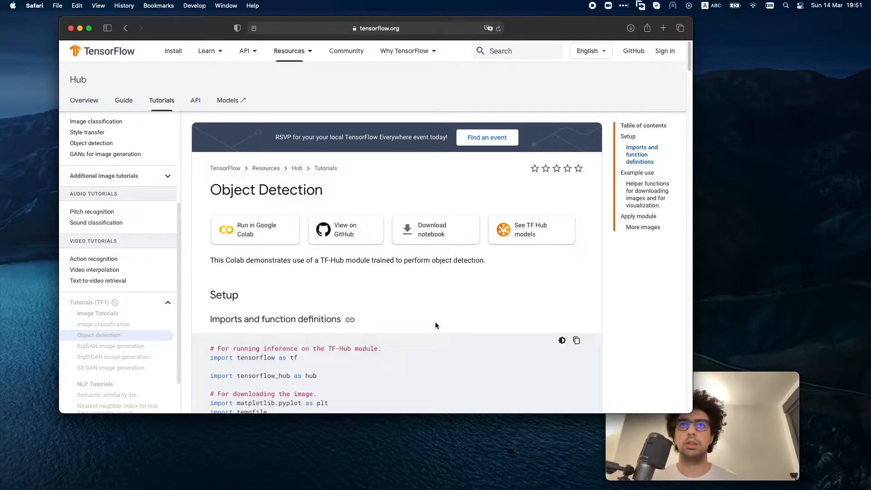
{"action": "mouse_move", "coordinate": [438, 319]}
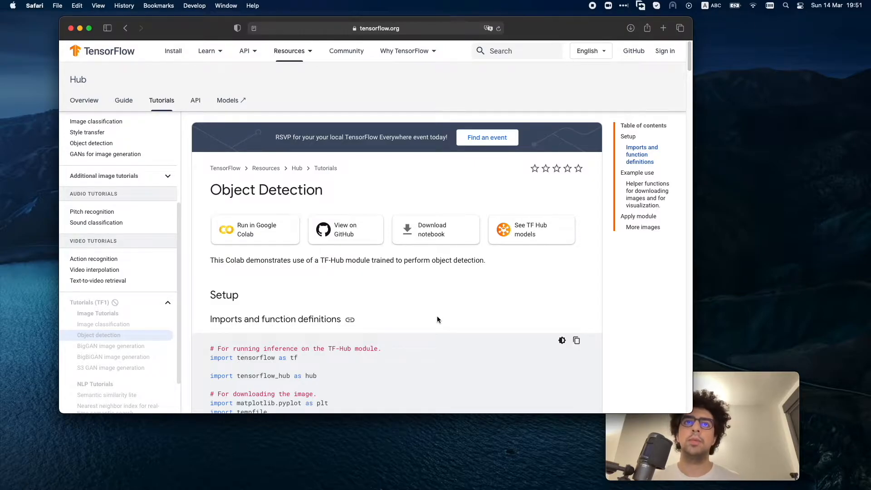
- Run python --version at the test_opencv prompt to report Python 3.8.6
{"action": "scroll", "scroll_direction": "down", "scroll_amount": 3}
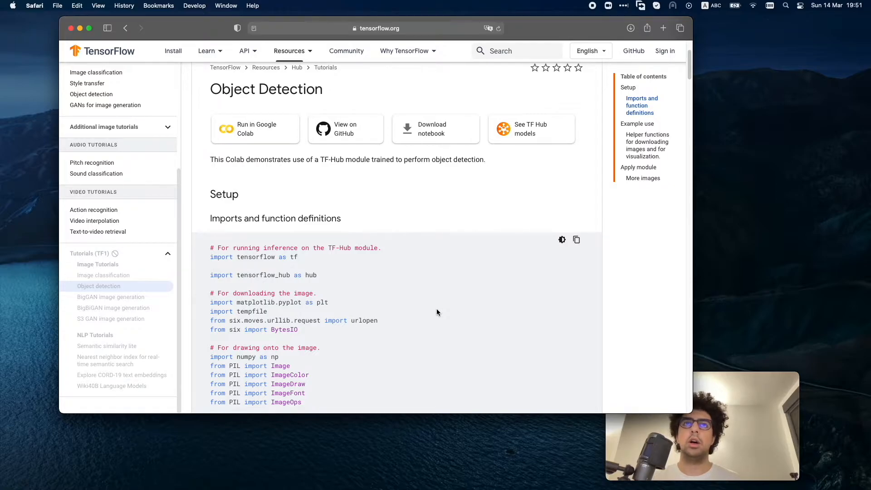
{"action": "scroll", "scroll_direction": "up", "scroll_amount": 3}
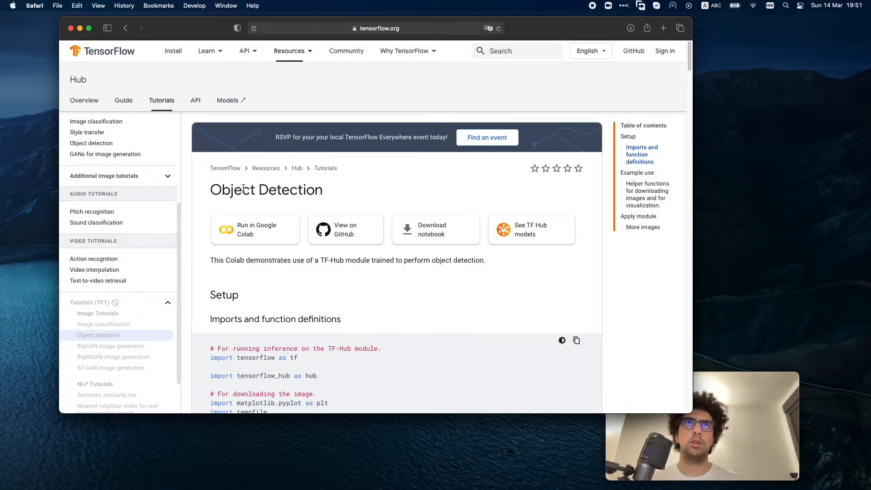
{"action": "mouse_move", "coordinate": [389, 270]}
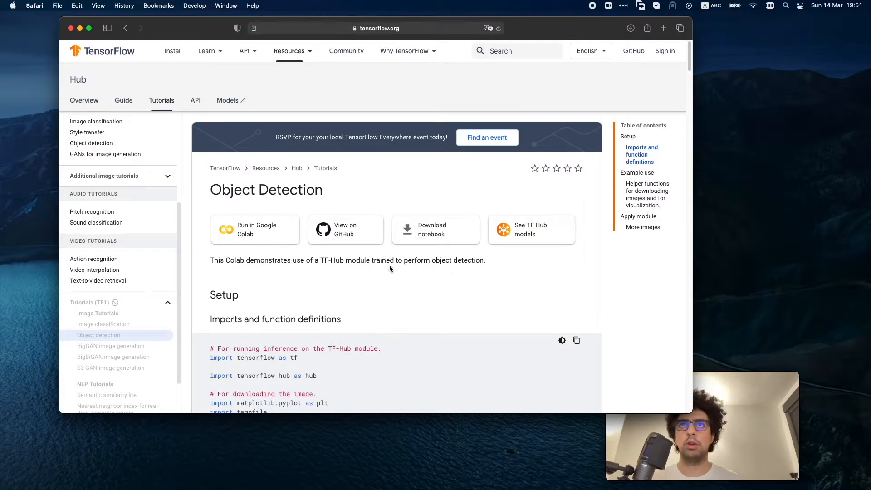
{"action": "scroll", "scroll_direction": "down", "scroll_amount": 3}
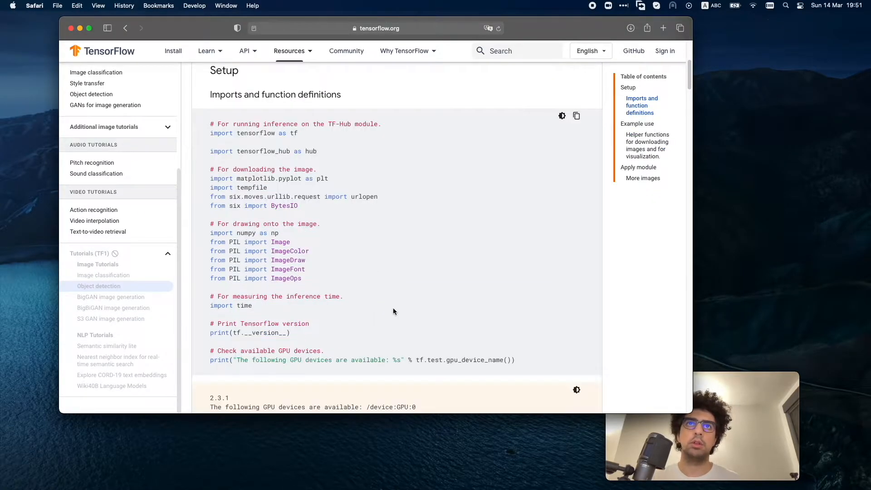
{"action": "scroll", "scroll_direction": "up", "scroll_amount": 3}
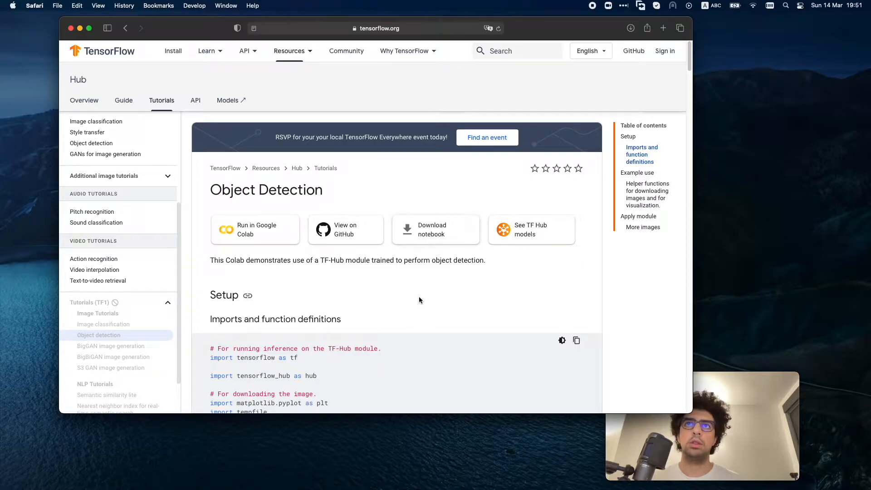
{"action": "scroll", "scroll_direction": "down", "scroll_amount": 3}
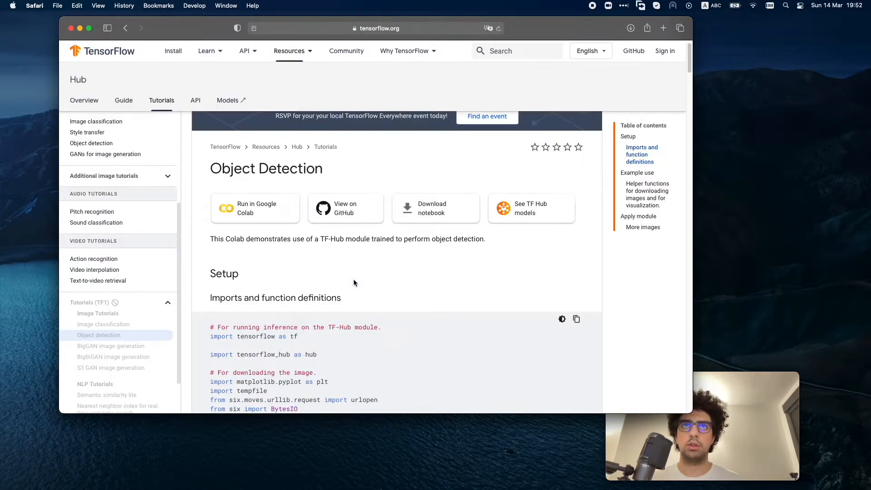
{"action": "mouse_move", "coordinate": [366, 294]}
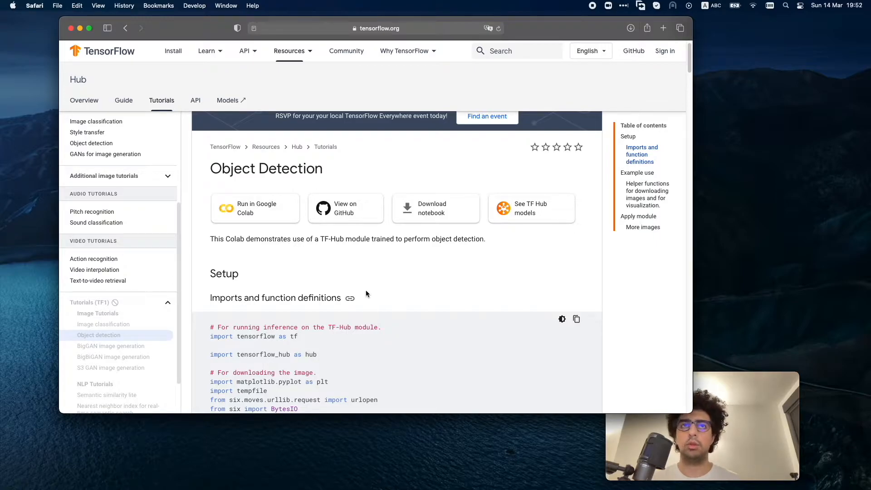
{"action": "mouse_move", "coordinate": [297, 368]}
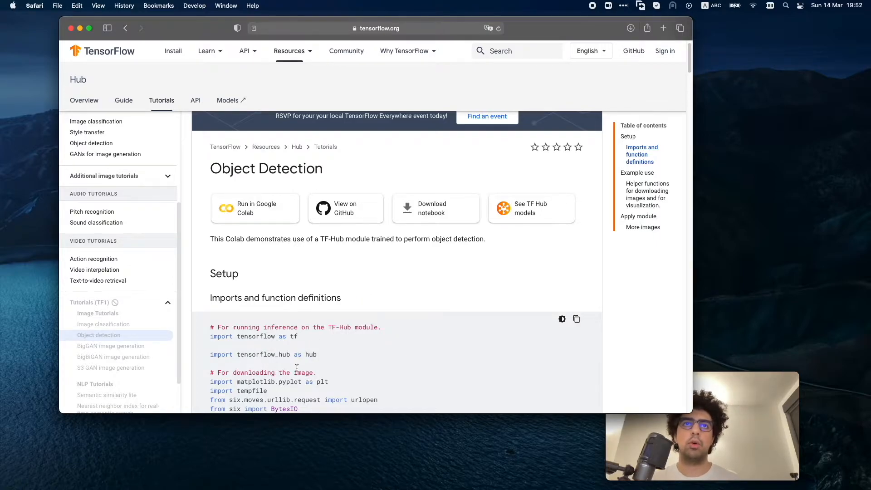
{"action": "scroll", "scroll_direction": "down", "scroll_amount": 3}
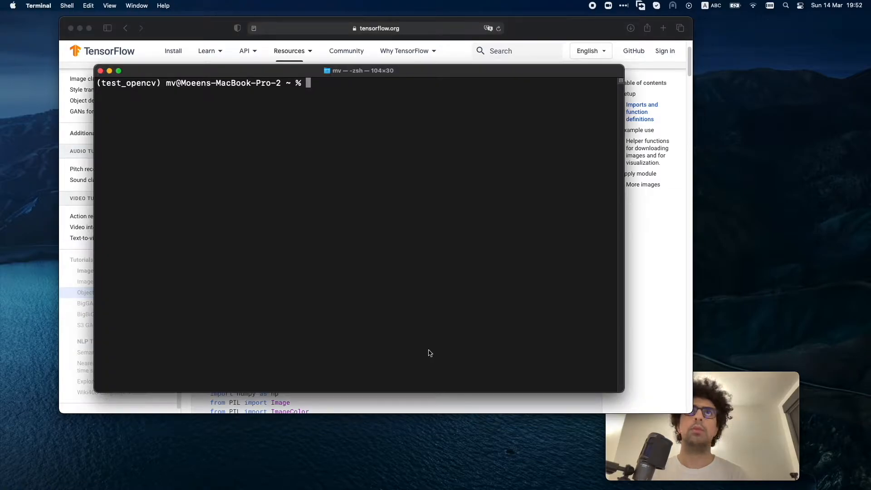
{"action": "mouse_move", "coordinate": [342, 232]}
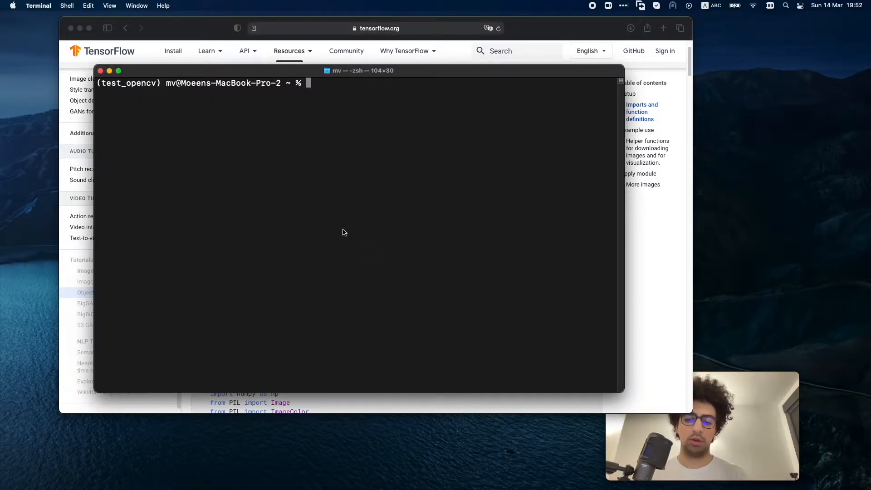
{"action": "mouse_move", "coordinate": [230, 95]}
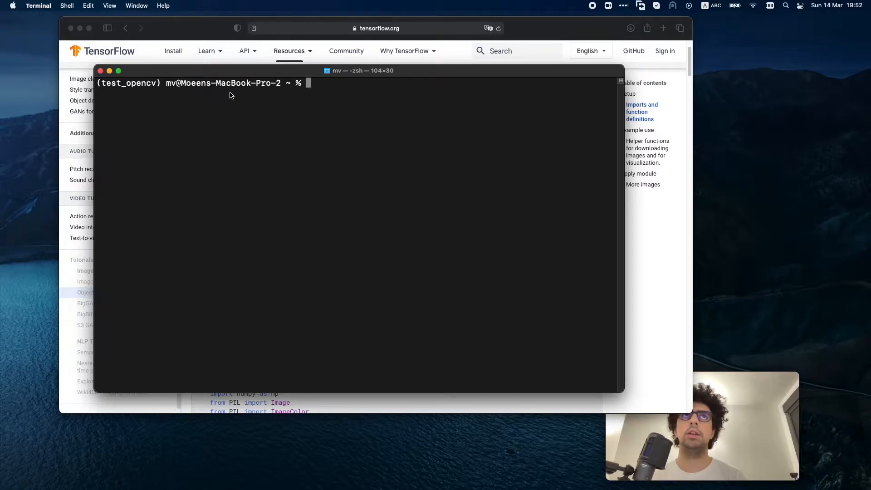
{"action": "mouse_move", "coordinate": [170, 86]}
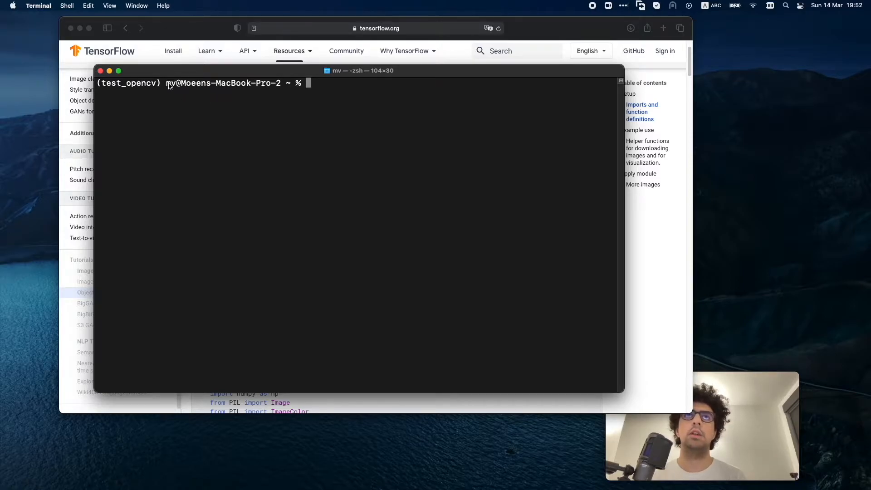
{"action": "mouse_move", "coordinate": [143, 88]}
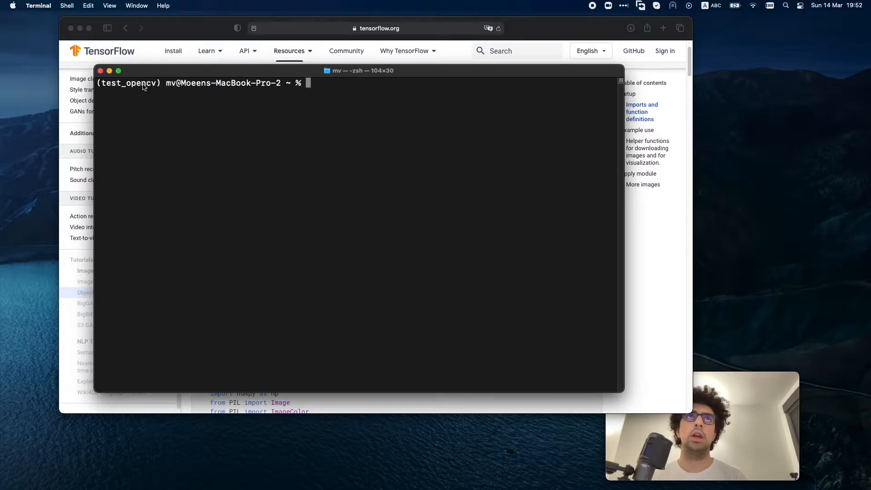
{"action": "mouse_move", "coordinate": [329, 94]}
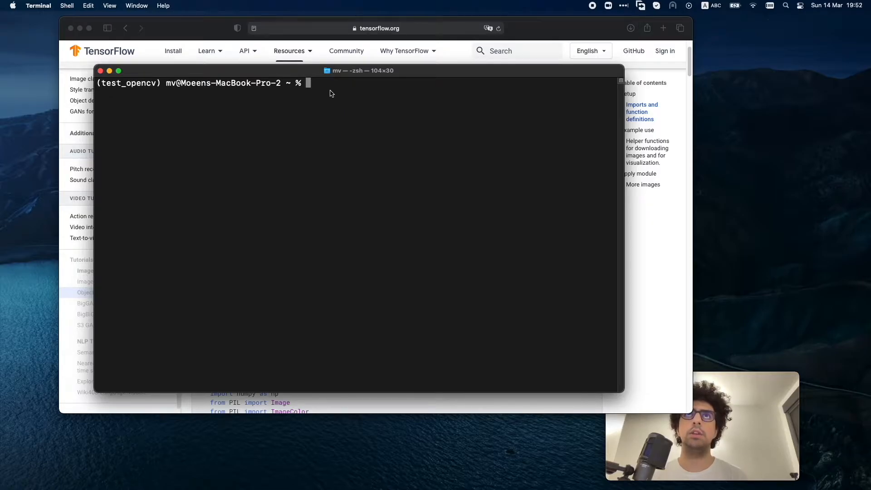
{"action": "type", "text": "py"}
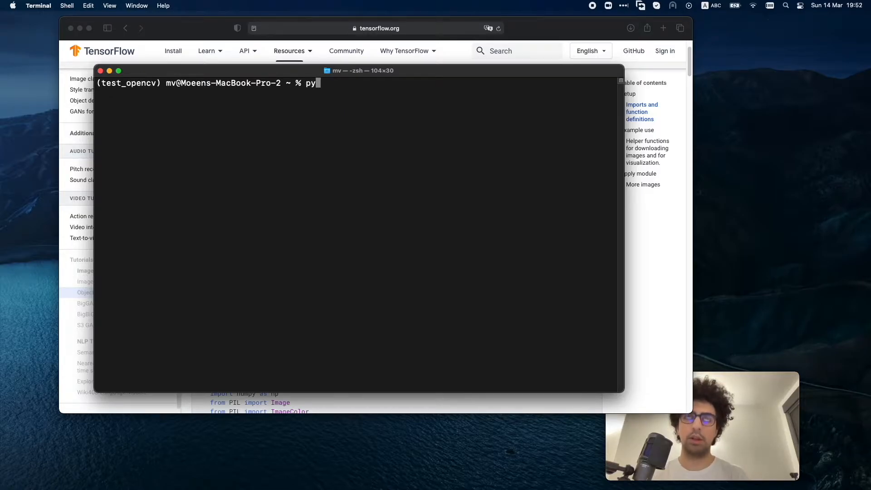
{"action": "type", "text": "thon --version"}
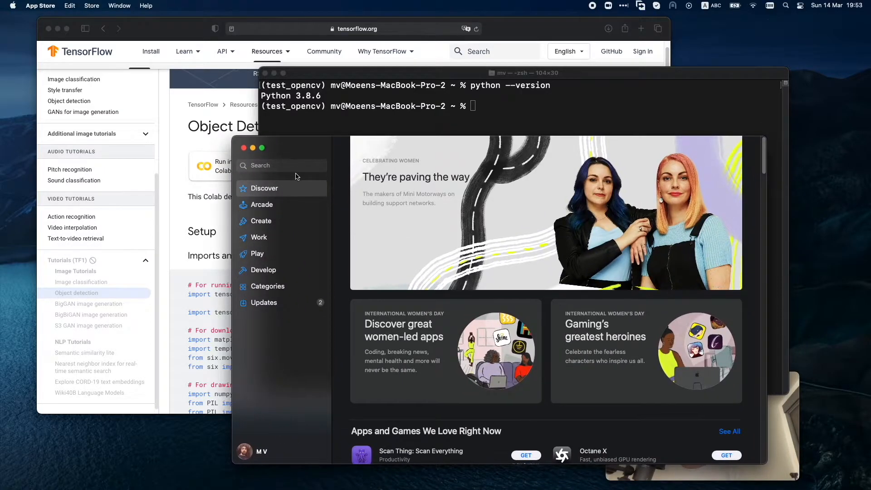
- Search the App Store for 'xcode' to list Xcode as installed
{"action": "type", "text": "xcode"}
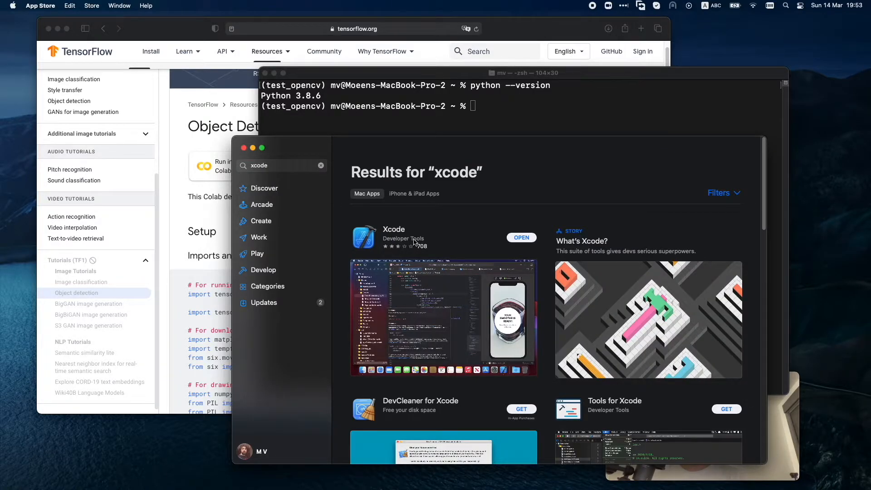
{"action": "mouse_move", "coordinate": [252, 146]}
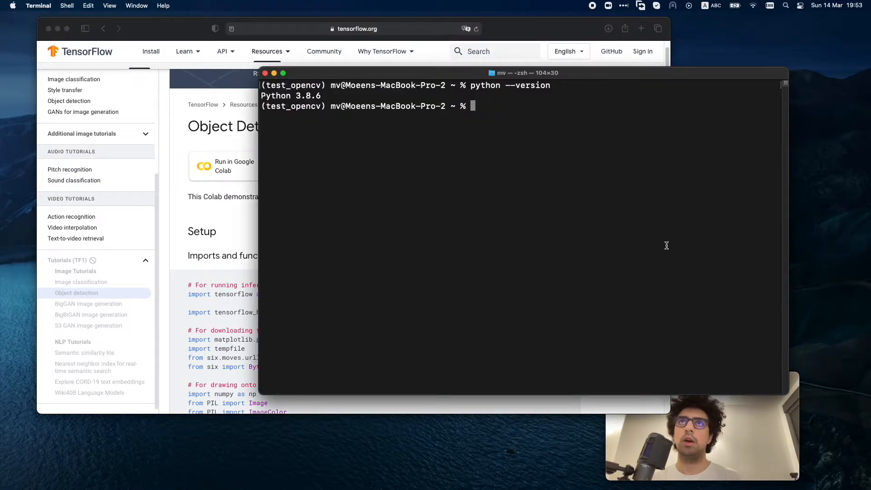
{"action": "type", "text": "conda install -c conda-forge notebook"}
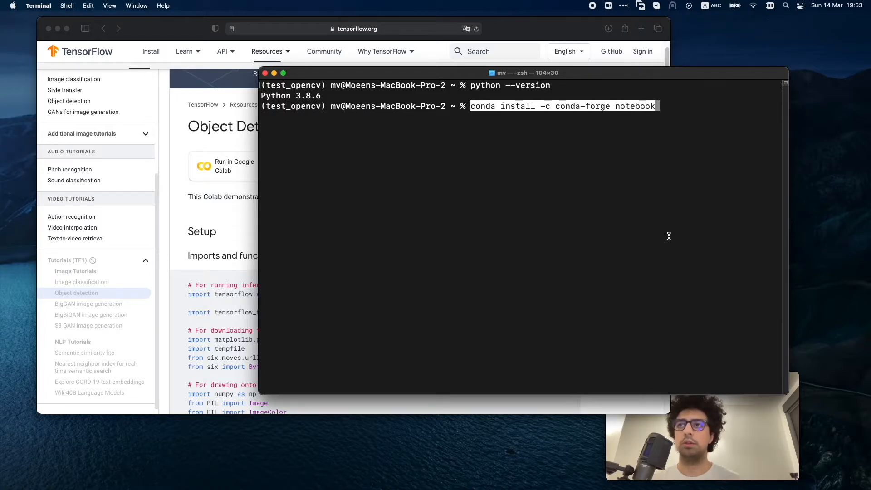
{"action": "mouse_move", "coordinate": [671, 229]}
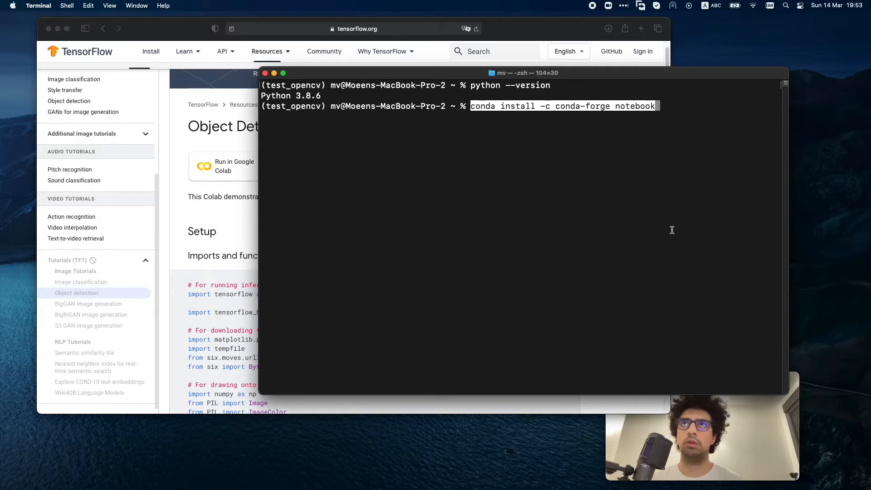
{"action": "mouse_move", "coordinate": [666, 220]}
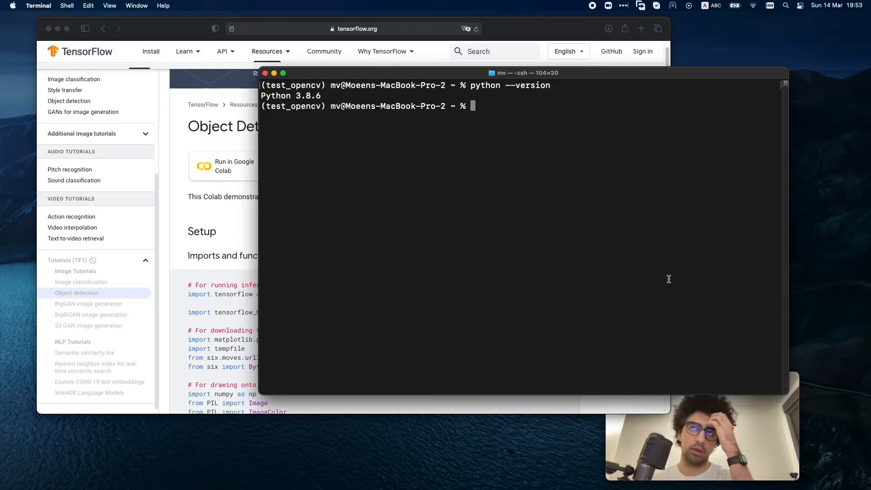
{"action": "mouse_move", "coordinate": [429, 374]}
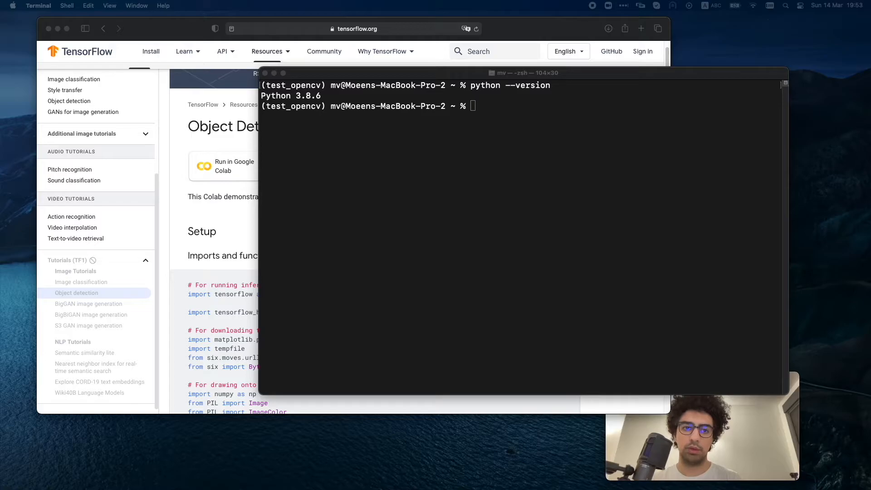
- Run 'pip install --upgrade pip' and 'pip install --upgrade tensorflow-hub'; both report already installed
{"action": "type", "text": "pip install --upgrade pip"}
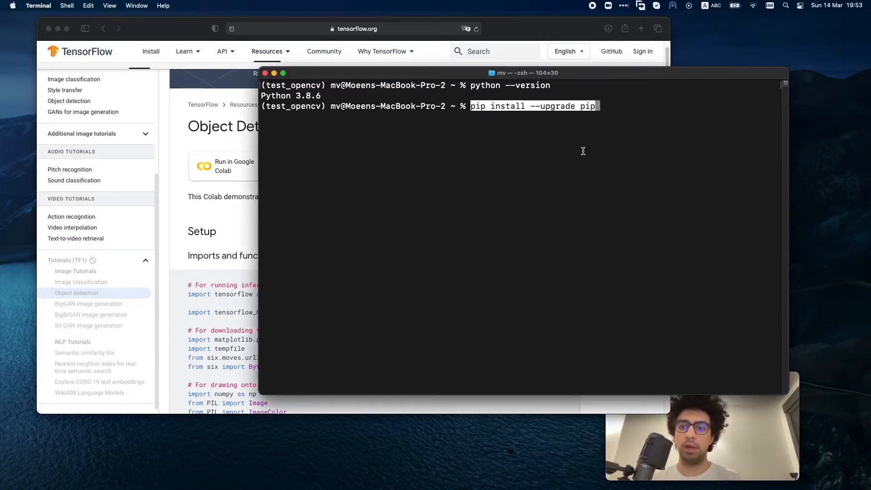
{"action": "key", "text": "Return"}
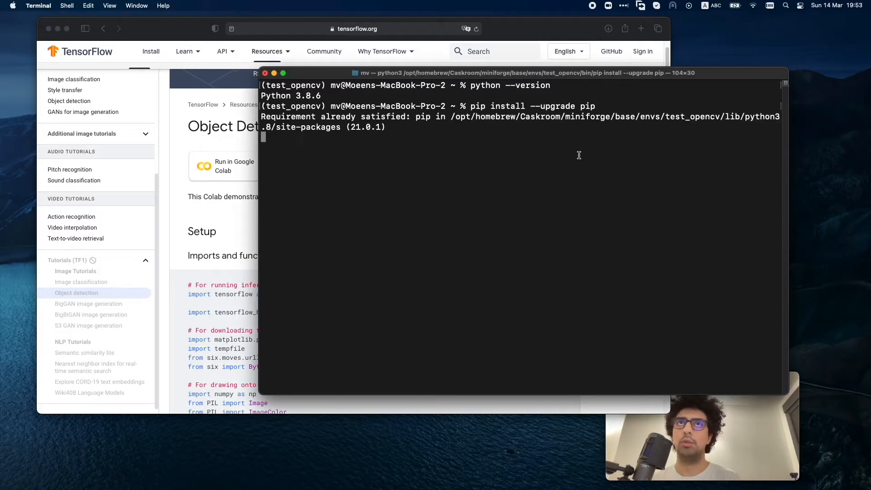
{"action": "key", "text": "Return"}
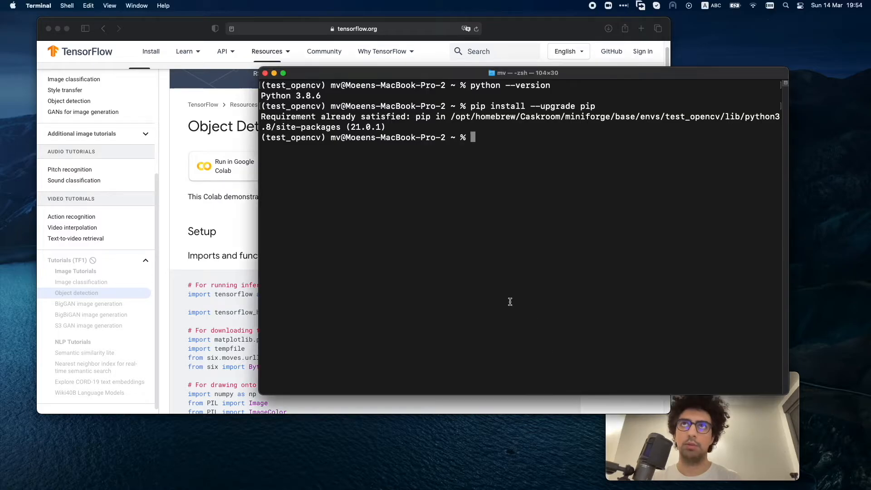
{"action": "key", "text": "Return"}
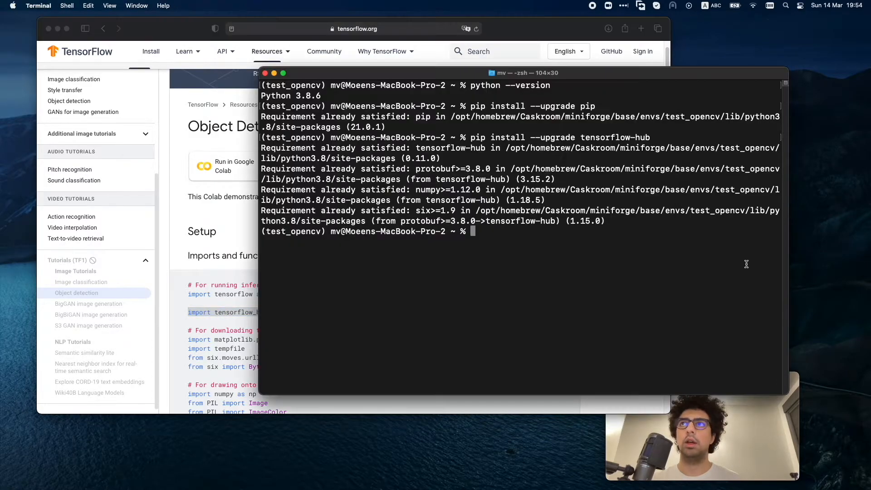
{"action": "mouse_move", "coordinate": [532, 296]}
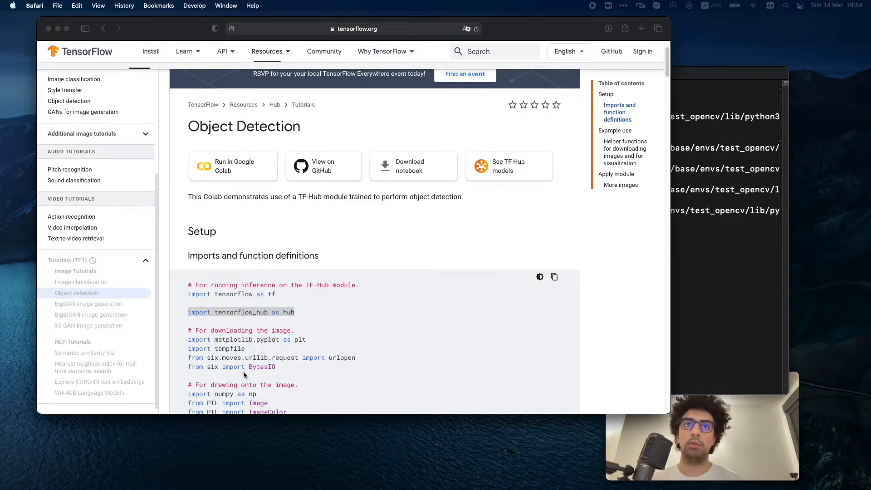
{"action": "scroll", "scroll_direction": "up", "scroll_amount": 3}
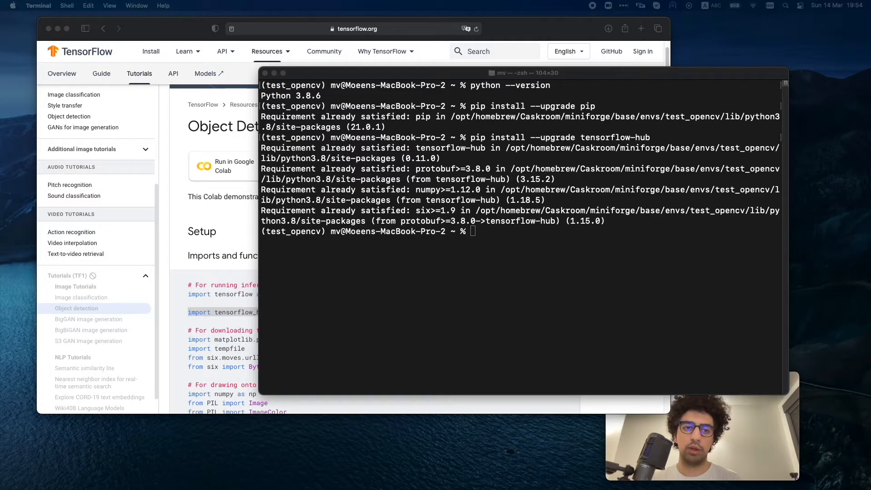
{"action": "mouse_move", "coordinate": [477, 321]}
{"action": "type", "text": "pip install cython"}
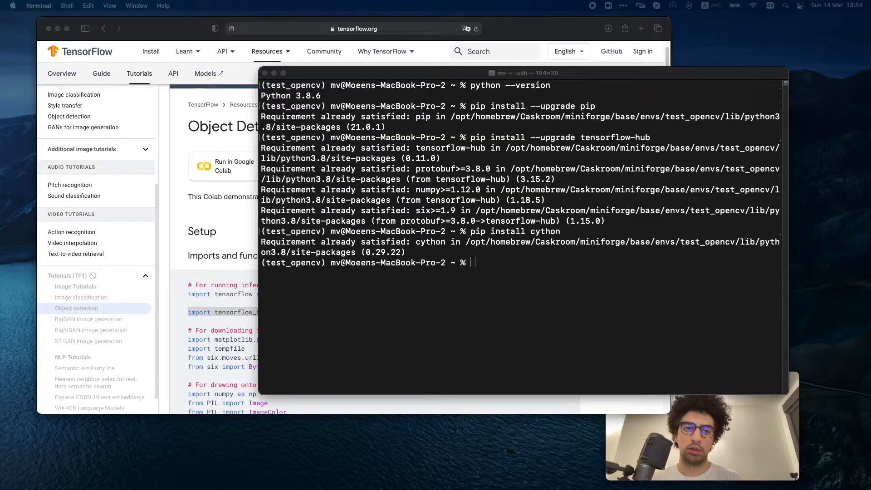
- Run 'pip install --no-binary :all: --no-use-pep517 numpy' to source-install numpy
{"action": "type", "text": "!pip install --no-binary :all: --no-use-pep517 numpy"}
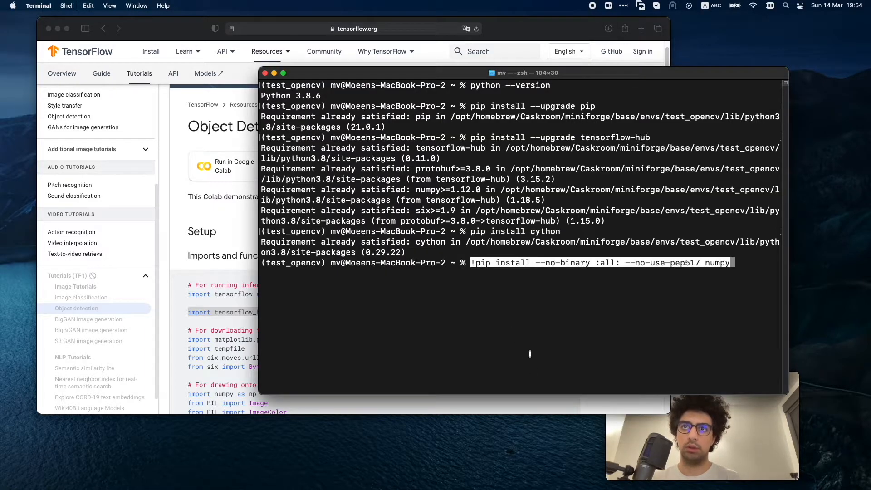
{"action": "mouse_move", "coordinate": [496, 300]}
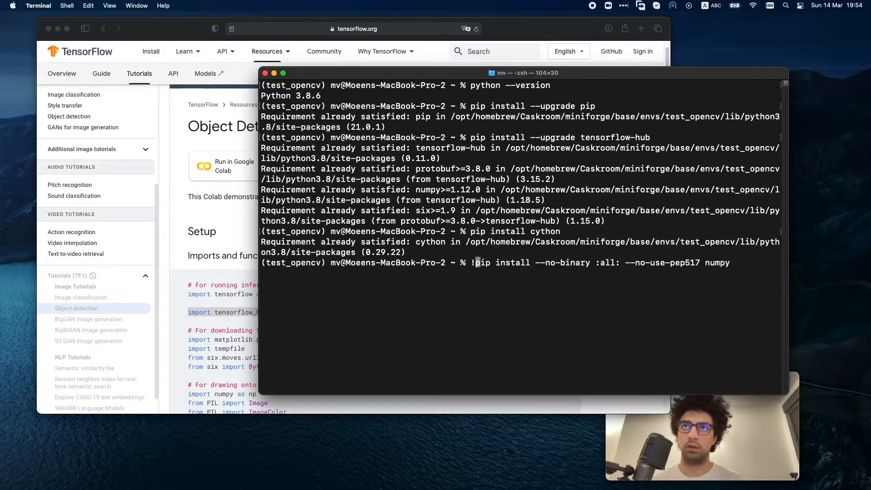
{"action": "key", "text": "Return"}
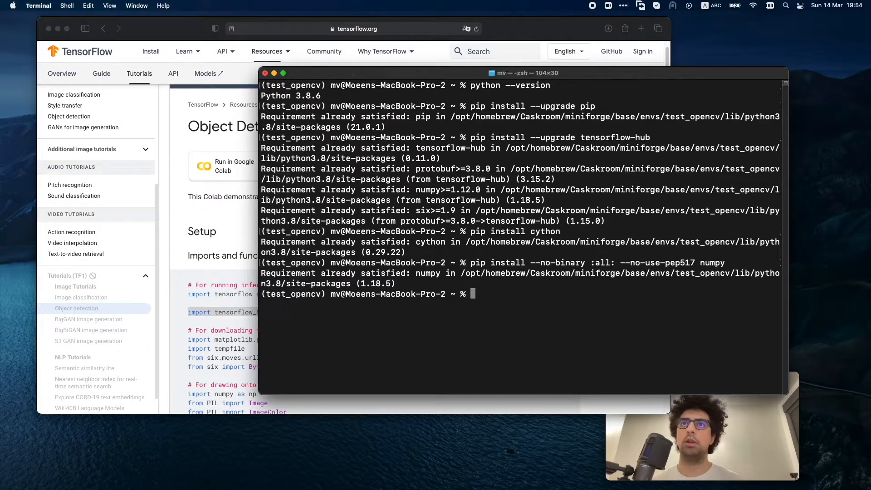
{"action": "mouse_move", "coordinate": [456, 334]}
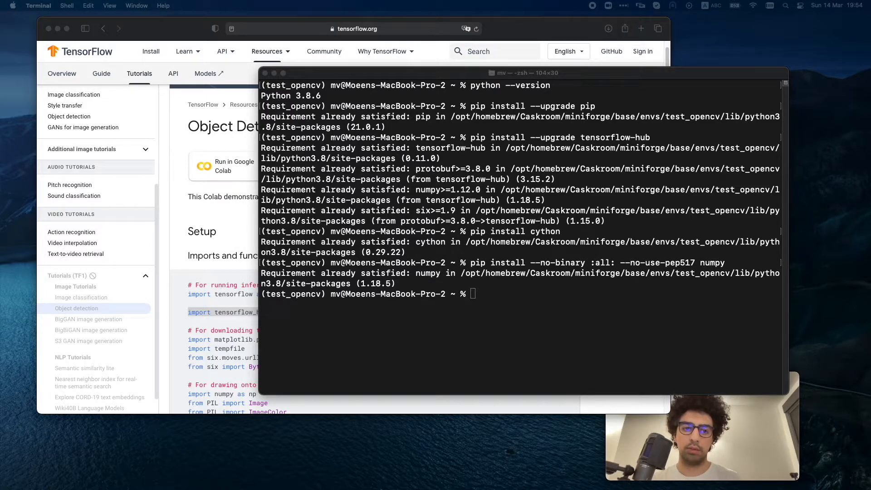
- Run 'brew install libjpeg' then 'pip install pillow'; both report already installed
{"action": "type", "text": "brew install libjpeg"}
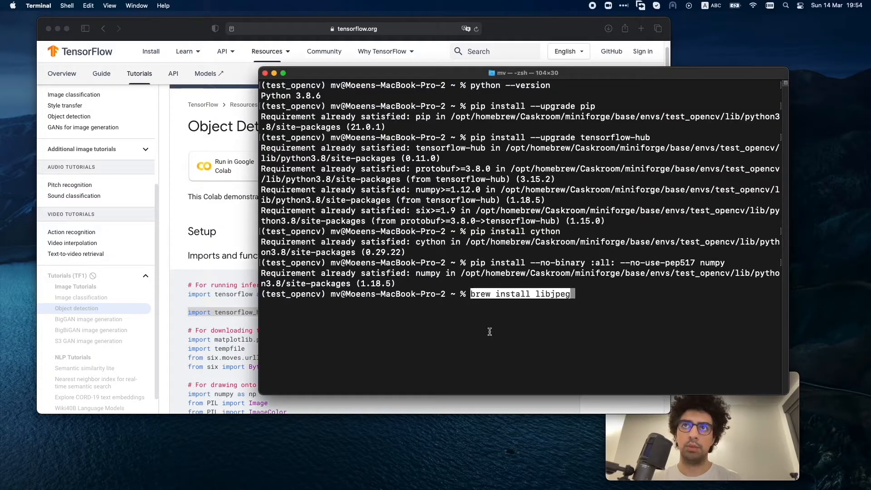
{"action": "key", "text": "Return"}
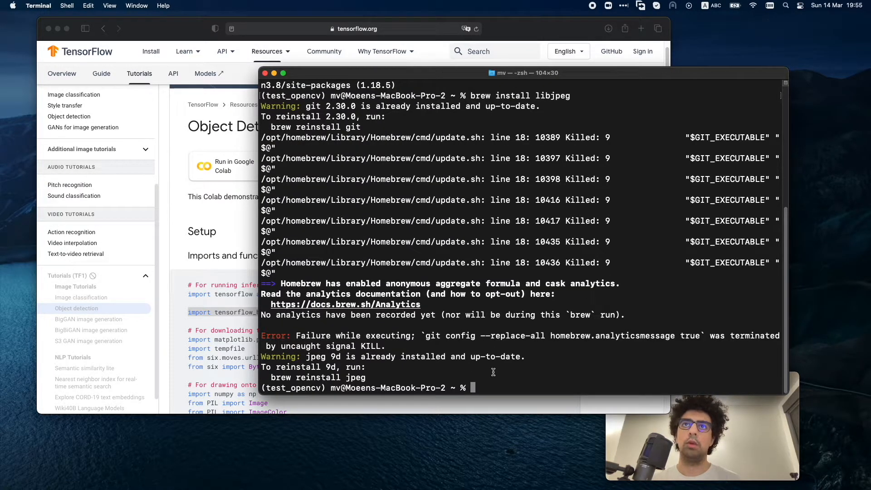
{"action": "mouse_move", "coordinate": [456, 320]}
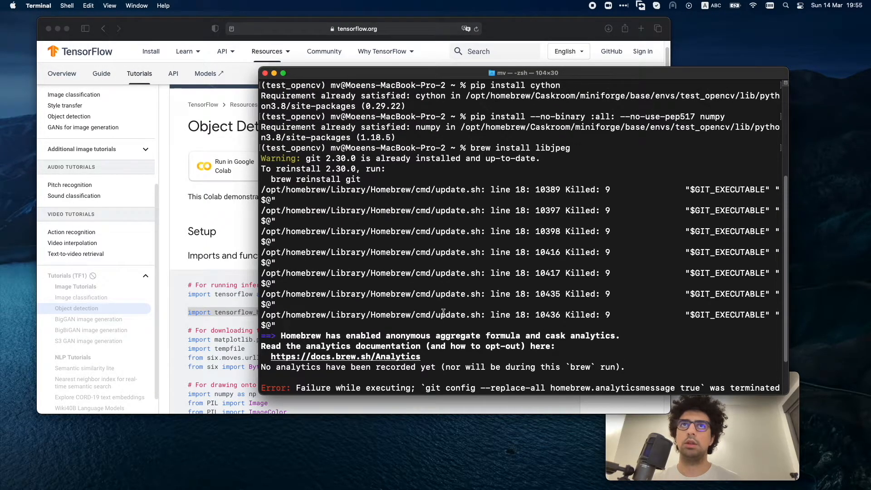
{"action": "scroll", "scroll_direction": "down", "scroll_amount": 3}
{"action": "type", "text": "pip install pillow"}
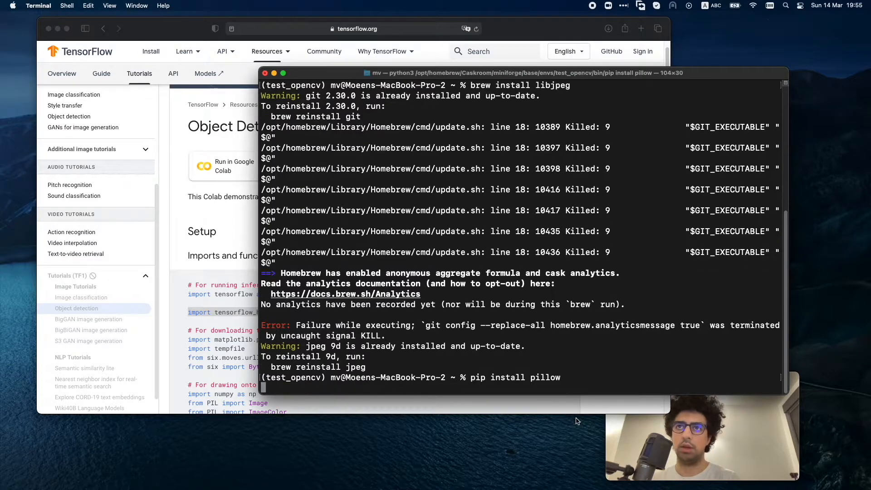
{"action": "key", "text": "Return"}
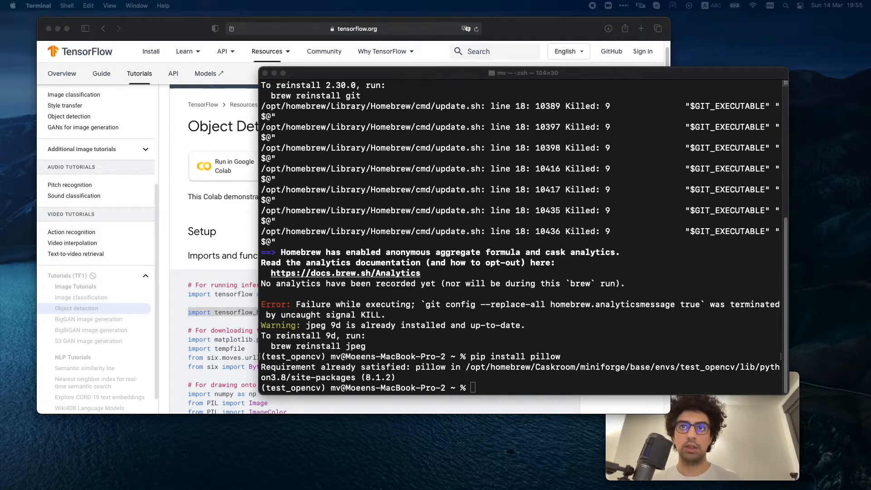
- Enter 'sudo xcodebuild -license accept' and clear it from the line unrun
{"action": "type", "text": "sudo xcodebuild -license accept"}
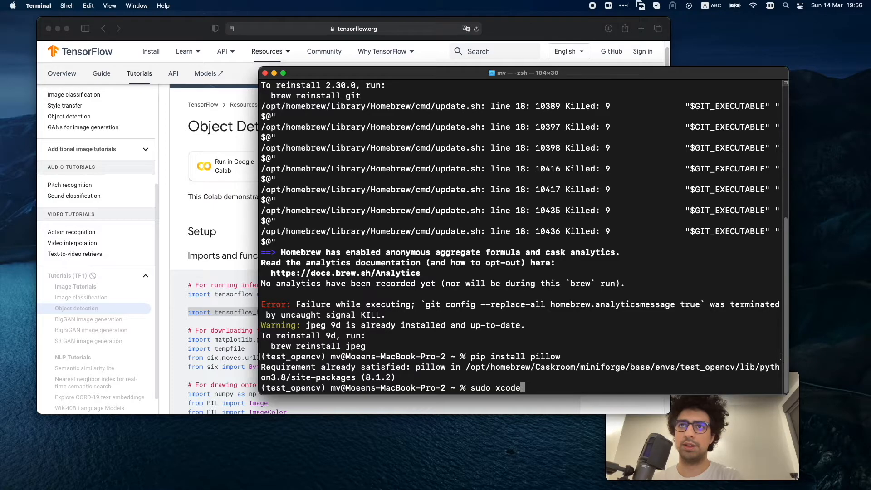
{"action": "key", "text": "ctrl+u"}
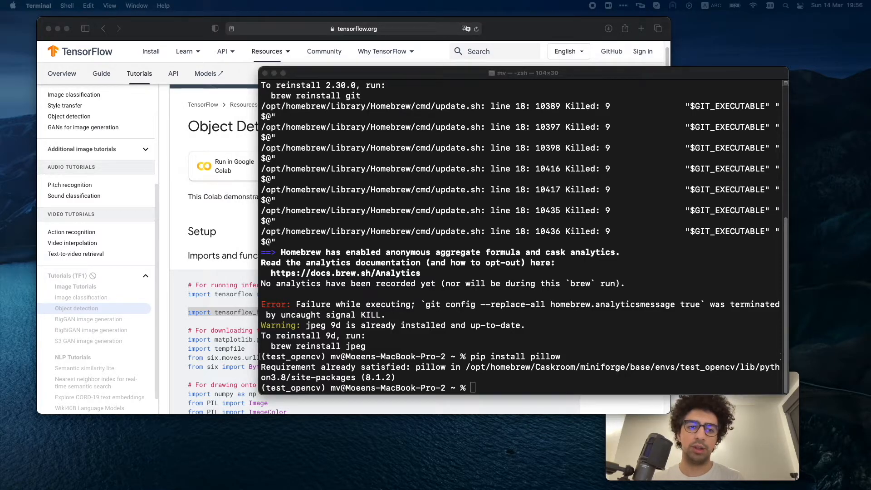
{"action": "mouse_move", "coordinate": [489, 377]}
{"action": "type", "text": "pip install matplotlib"}
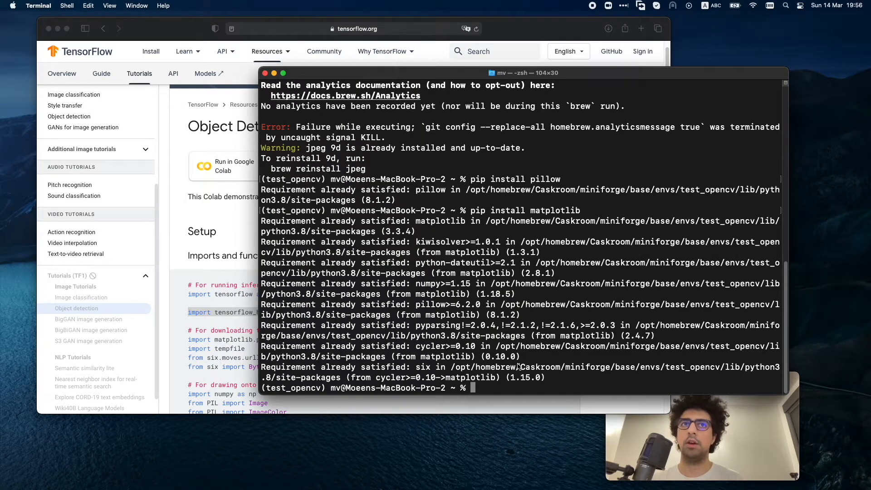
{"action": "mouse_move", "coordinate": [355, 351]}
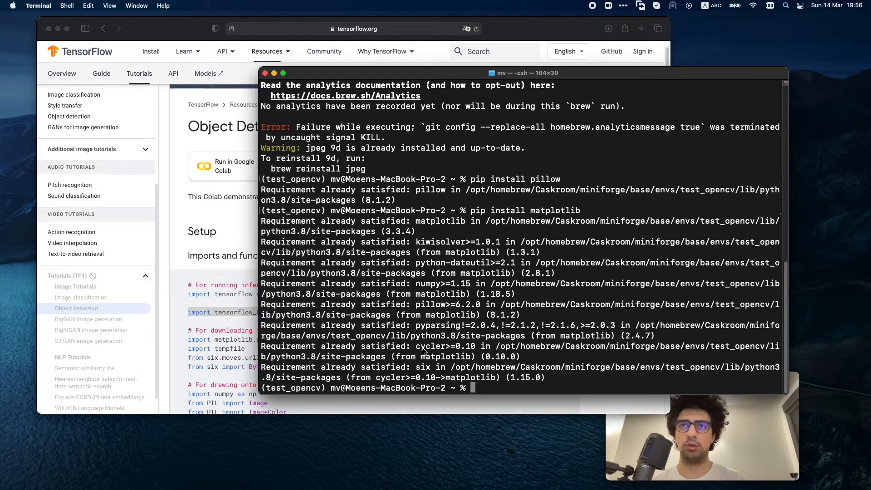
- Start the Jupyter Notebook server with 'jupyter notebook'
{"action": "type", "text": "j"}
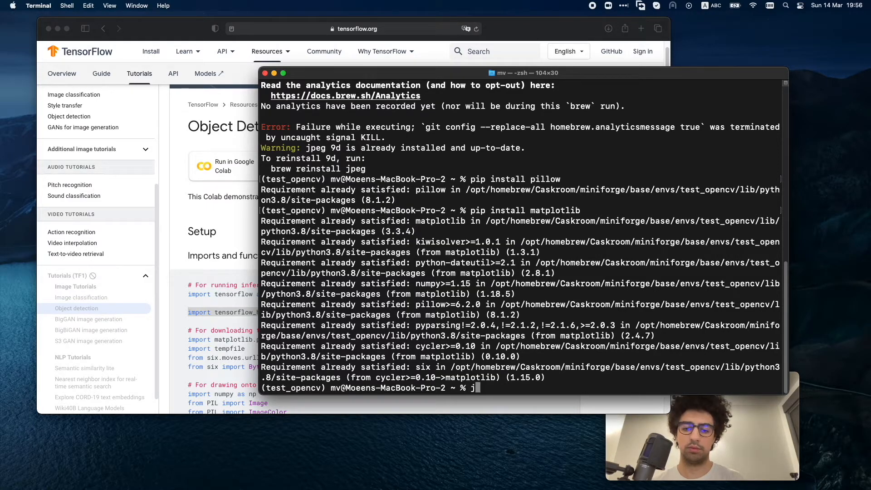
{"action": "type", "text": "upyter"}
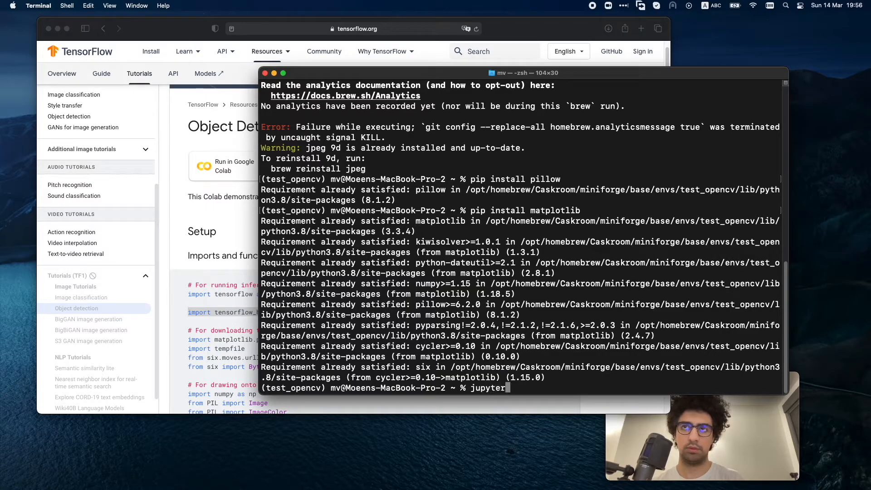
{"action": "type", "text": "notebook"}
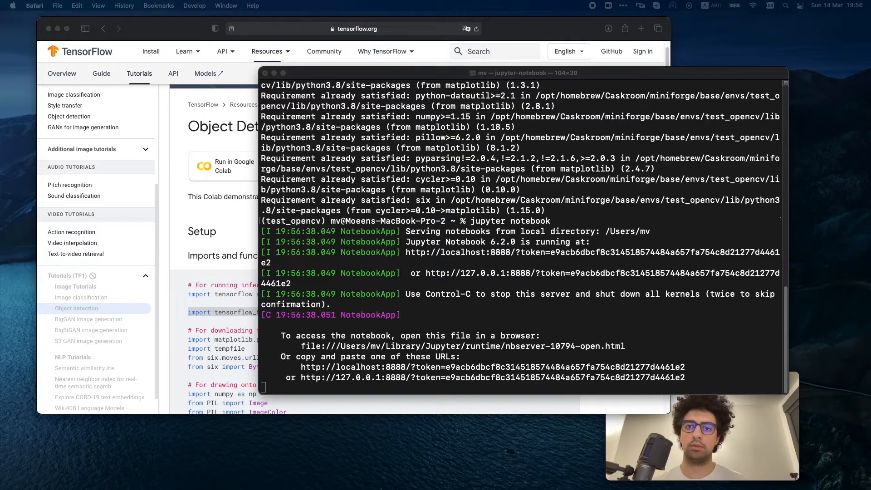
{"action": "mouse_move", "coordinate": [510, 104]}
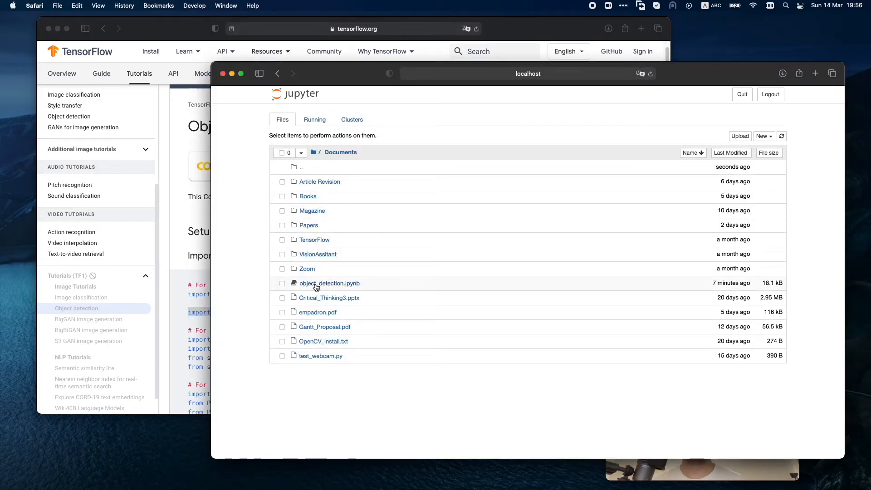
- Open object_detection.ipynb and bring its Setup imports cell into view
{"action": "left_click", "coordinate": [330, 283]}
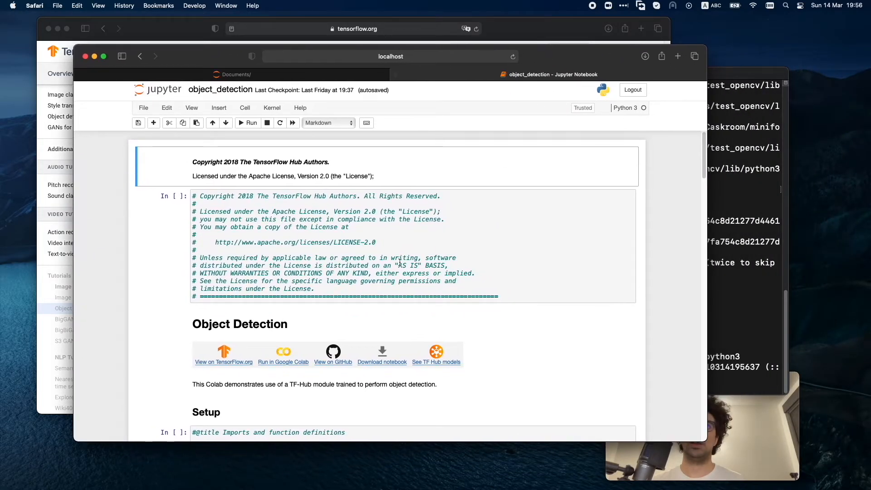
{"action": "scroll", "scroll_direction": "down", "scroll_amount": 3}
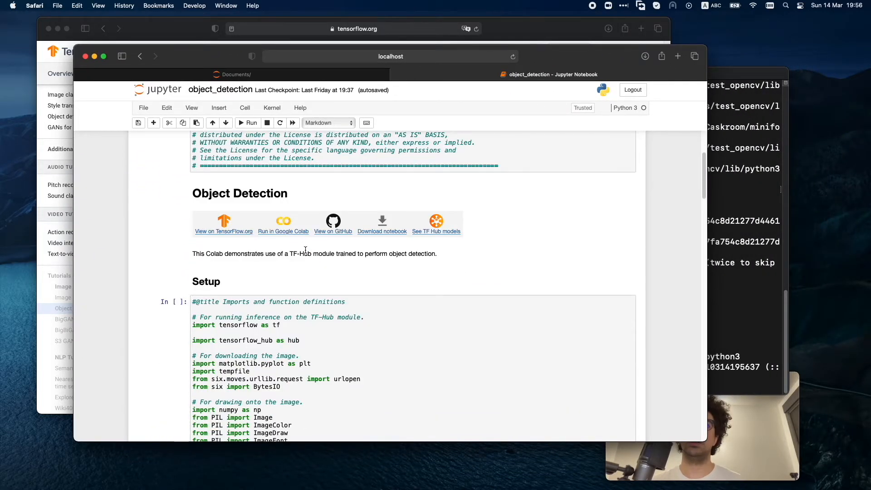
{"action": "scroll", "scroll_direction": "down", "scroll_amount": 3}
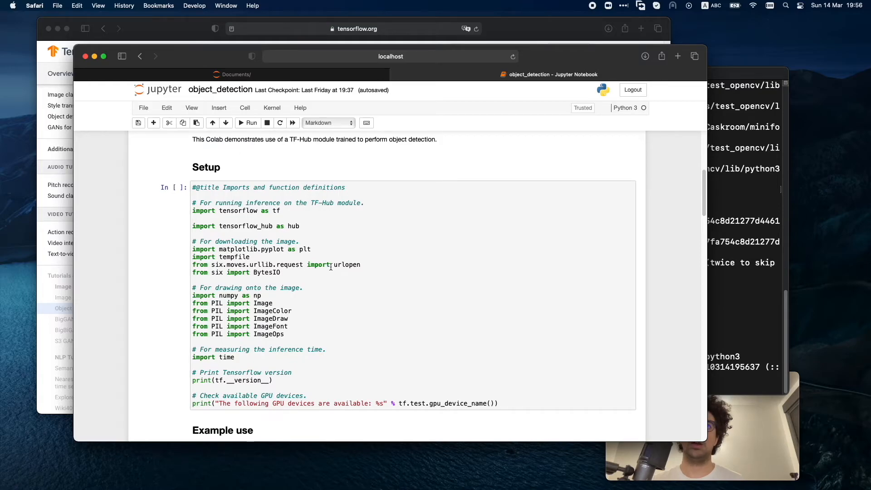
- Run the Setup imports cell (TensorFlow 2.4.0-rc0) and the helper functions cell, scrolling to Apply module
{"action": "left_click", "coordinate": [241, 218]}
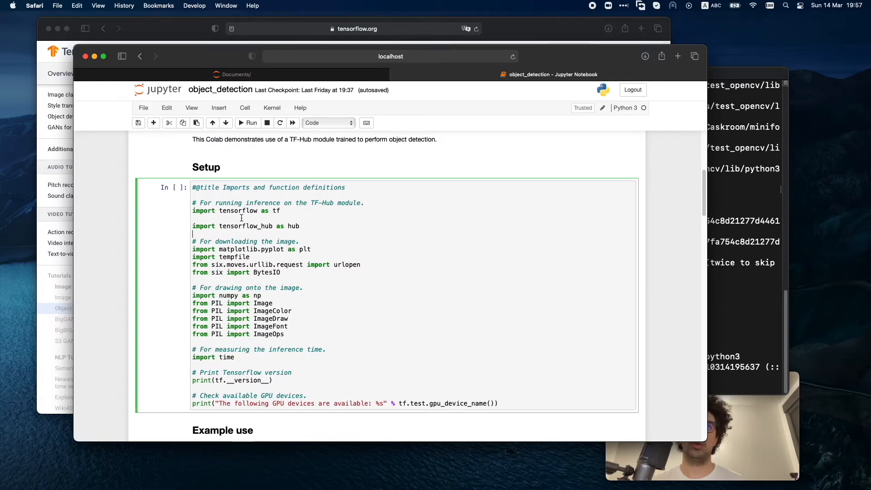
{"action": "scroll", "scroll_direction": "down", "scroll_amount": 3}
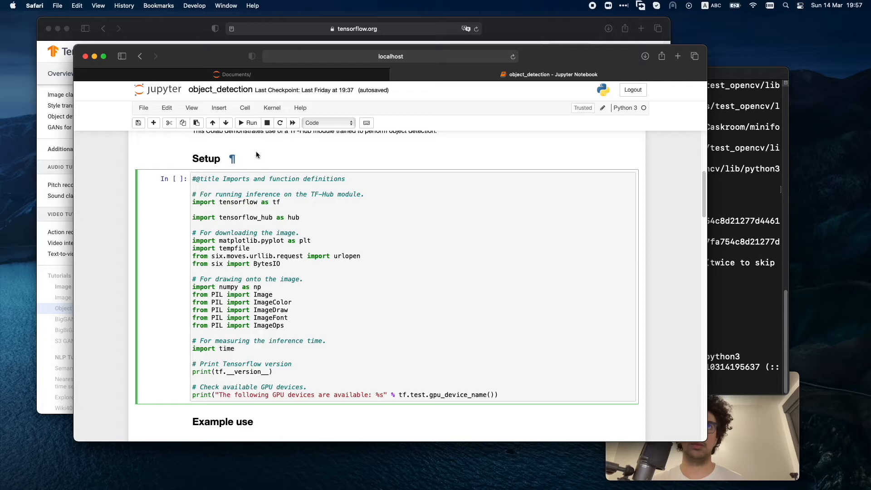
{"action": "mouse_move", "coordinate": [246, 122]}
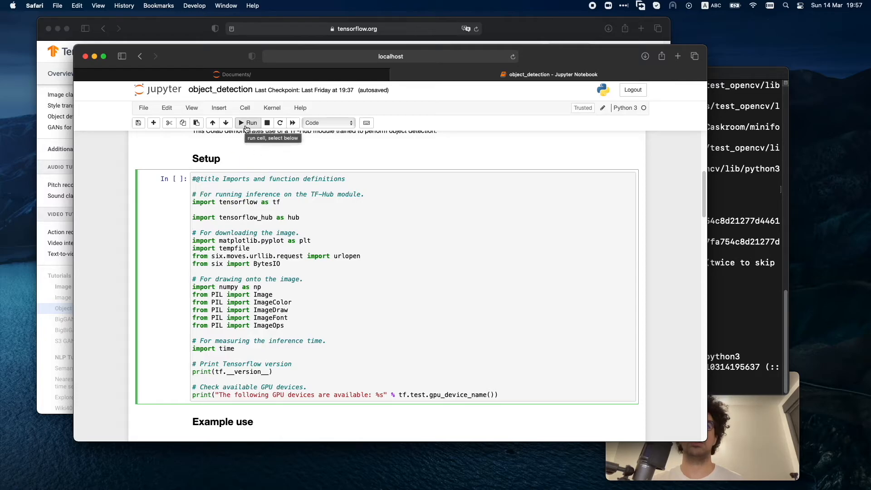
{"action": "left_click", "coordinate": [248, 122]}
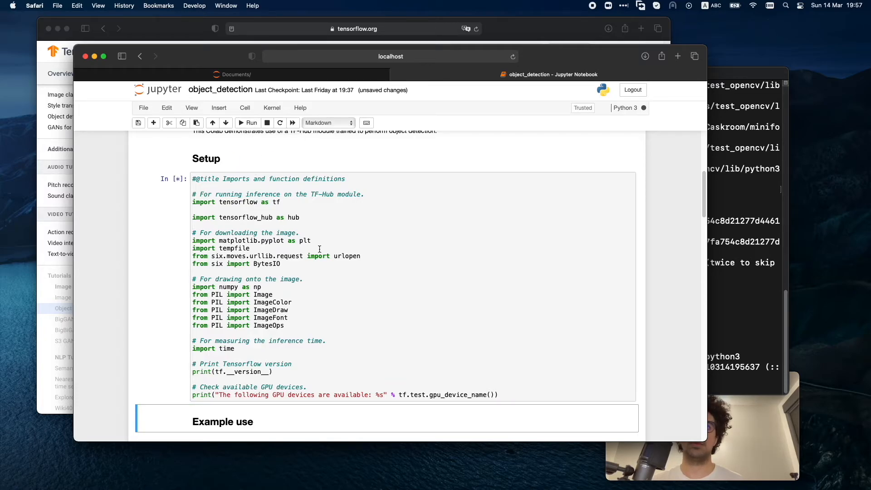
{"action": "left_click", "coordinate": [247, 123]}
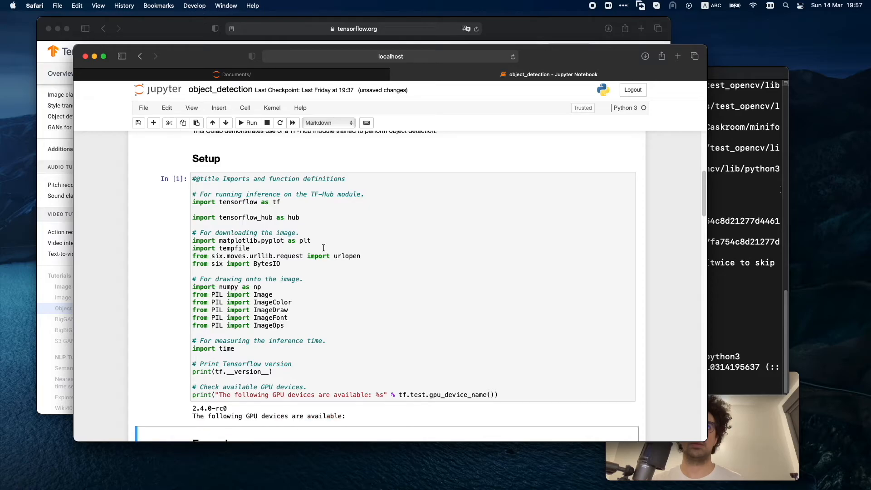
{"action": "scroll", "scroll_direction": "down", "scroll_amount": 3}
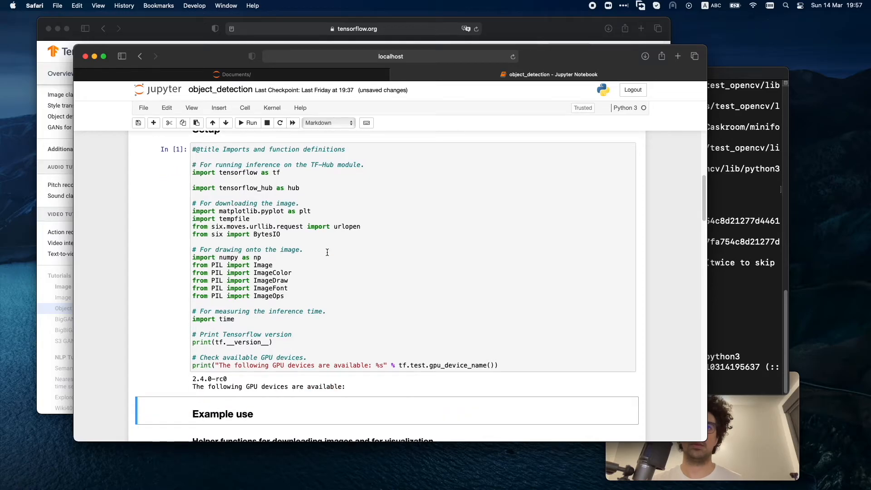
{"action": "scroll", "scroll_direction": "down", "scroll_amount": 3}
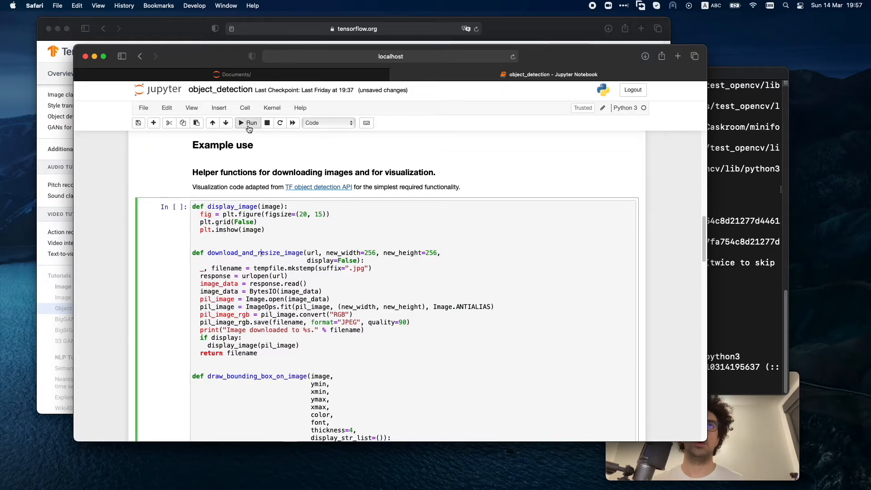
{"action": "scroll", "scroll_direction": "down", "scroll_amount": 3}
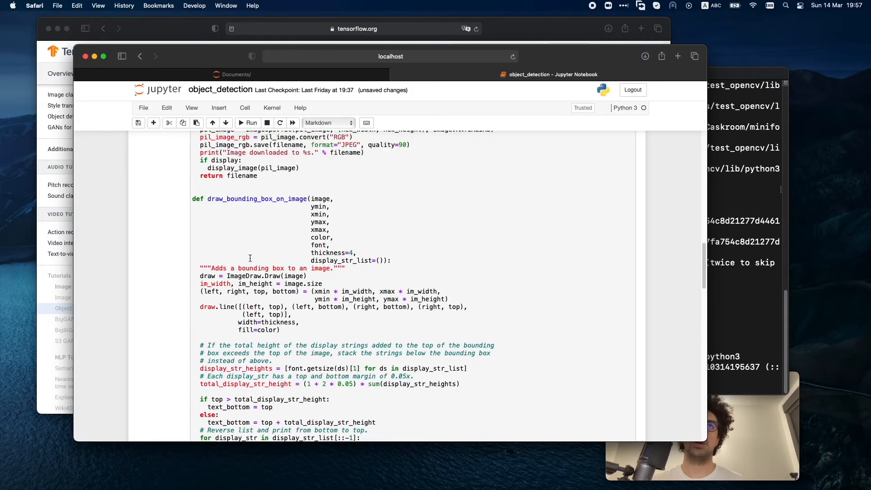
{"action": "scroll", "scroll_direction": "up", "scroll_amount": 3}
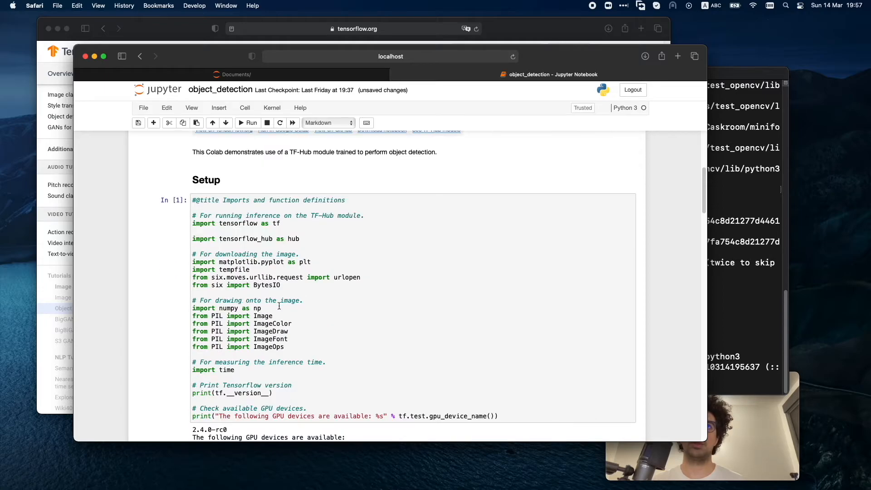
{"action": "scroll", "scroll_direction": "down", "scroll_amount": 3}
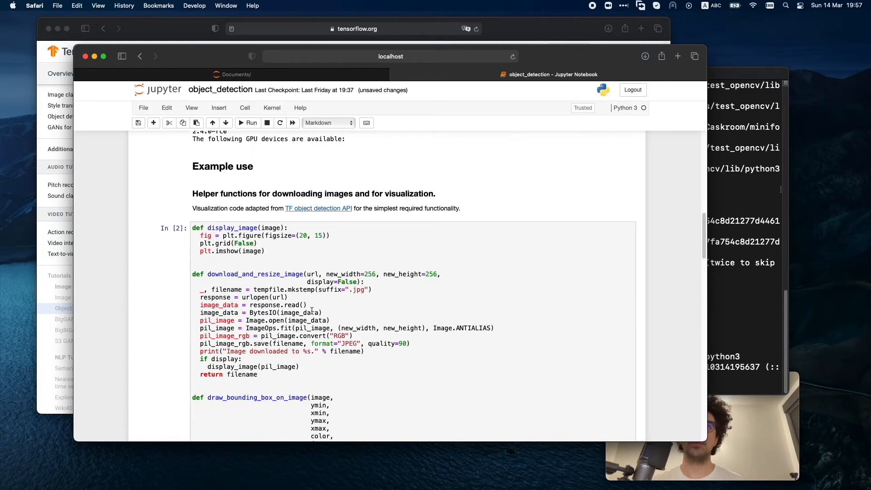
{"action": "scroll", "scroll_direction": "down", "scroll_amount": 3}
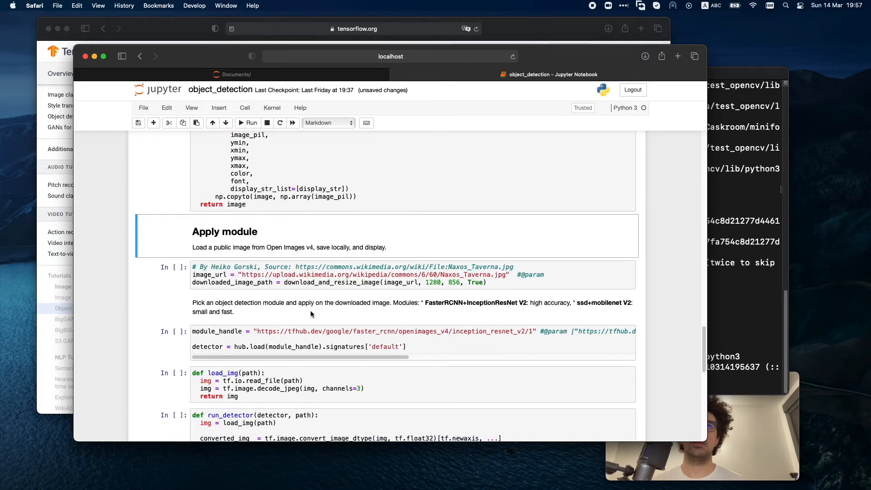
- Run the taverna photo download cell and the detection module_handle cell
{"action": "left_click", "coordinate": [247, 122]}
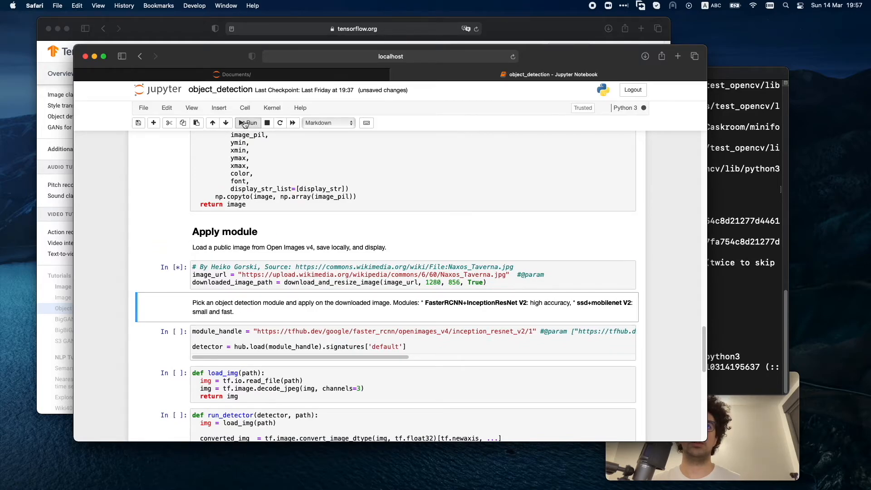
{"action": "left_click", "coordinate": [247, 123]}
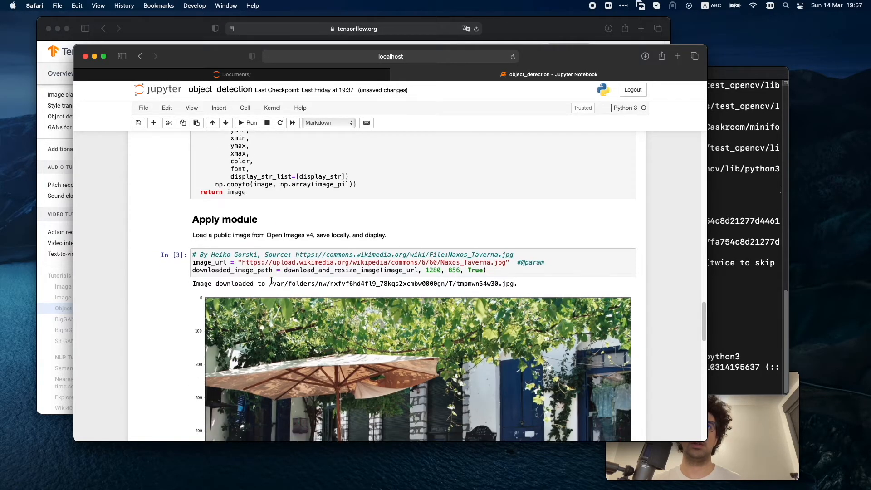
{"action": "scroll", "scroll_direction": "down", "scroll_amount": 3}
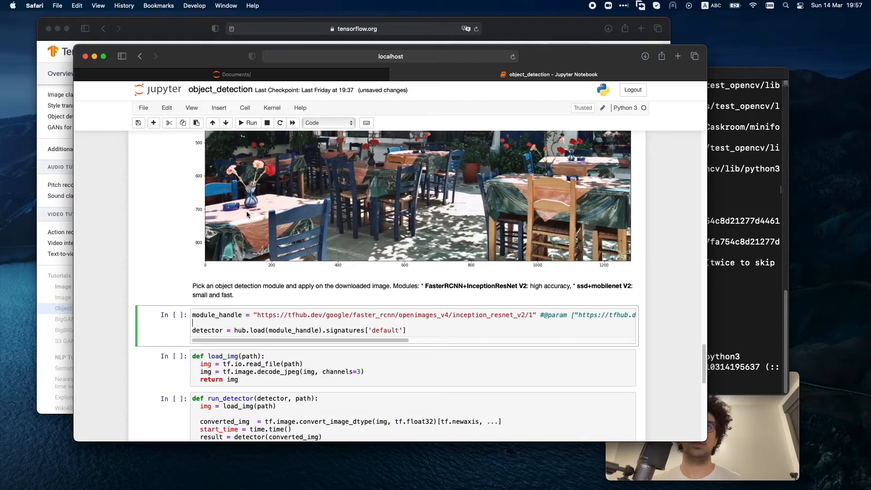
{"action": "left_click", "coordinate": [250, 122]}
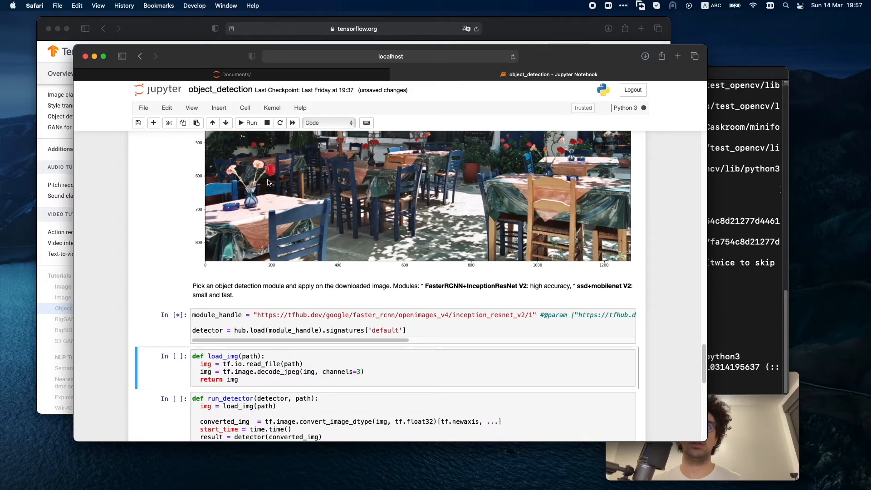
{"action": "mouse_move", "coordinate": [373, 317]}
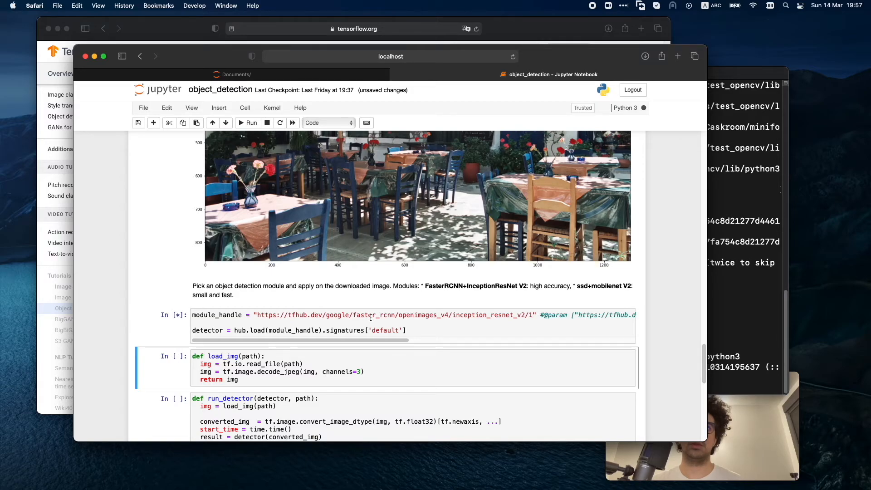
- Run the load_img and run_detector function definition cells
{"action": "scroll", "scroll_direction": "down", "scroll_amount": 3}
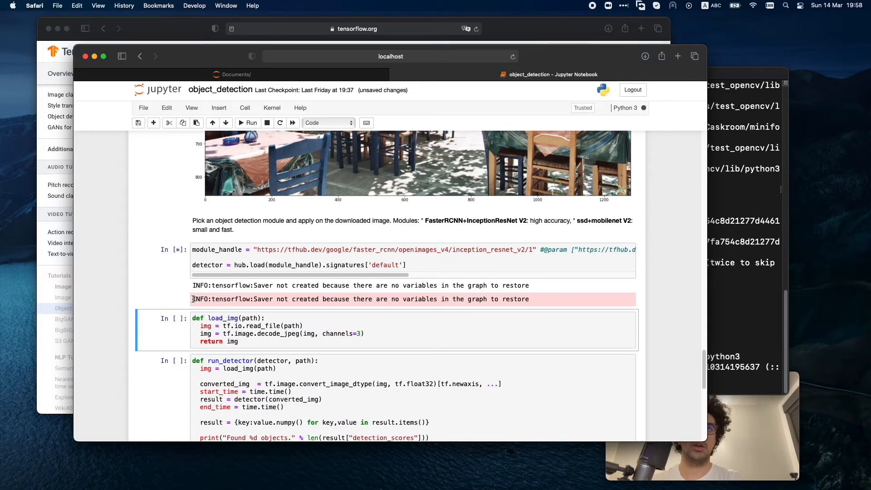
{"action": "left_click", "coordinate": [248, 123]}
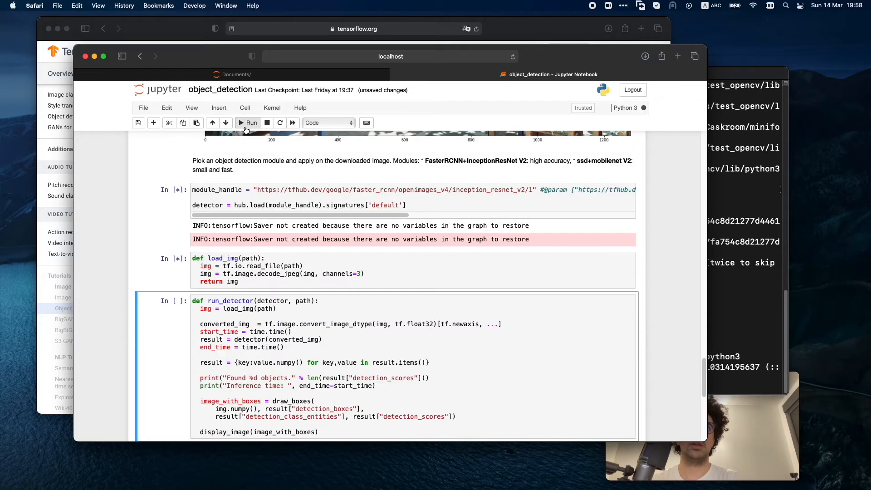
{"action": "scroll", "scroll_direction": "down", "scroll_amount": 3}
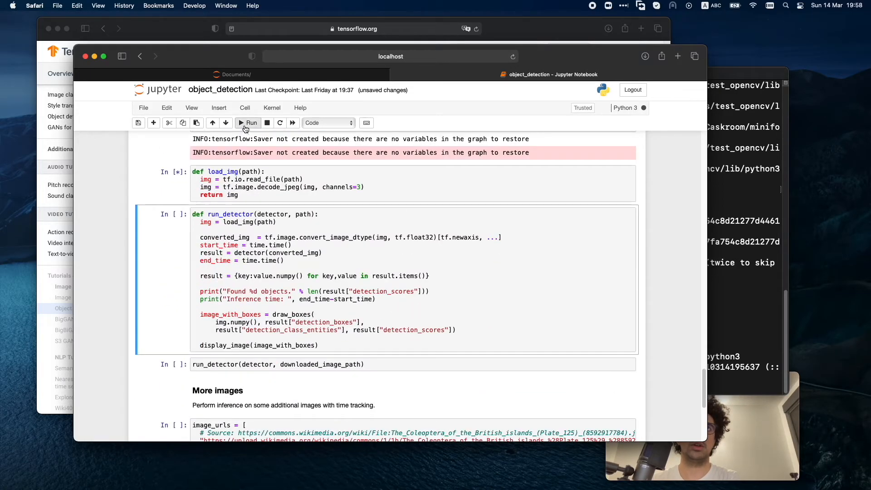
{"action": "left_click", "coordinate": [247, 122]}
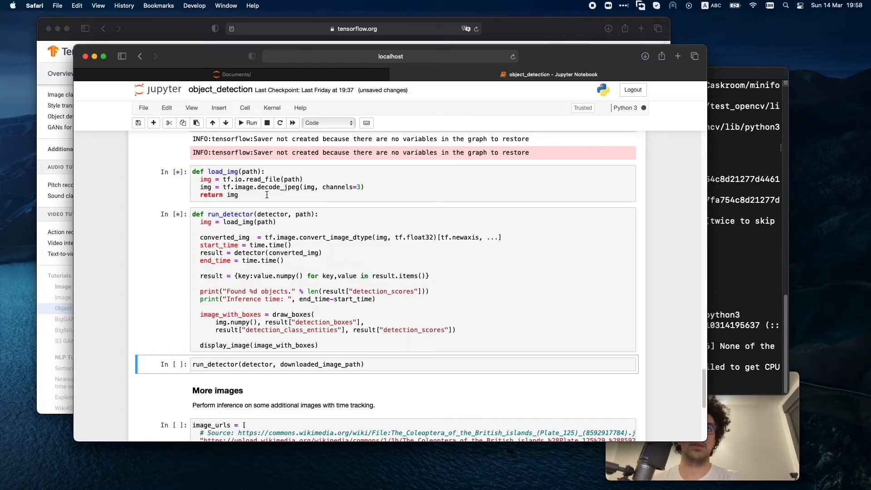
{"action": "mouse_move", "coordinate": [730, 267]}
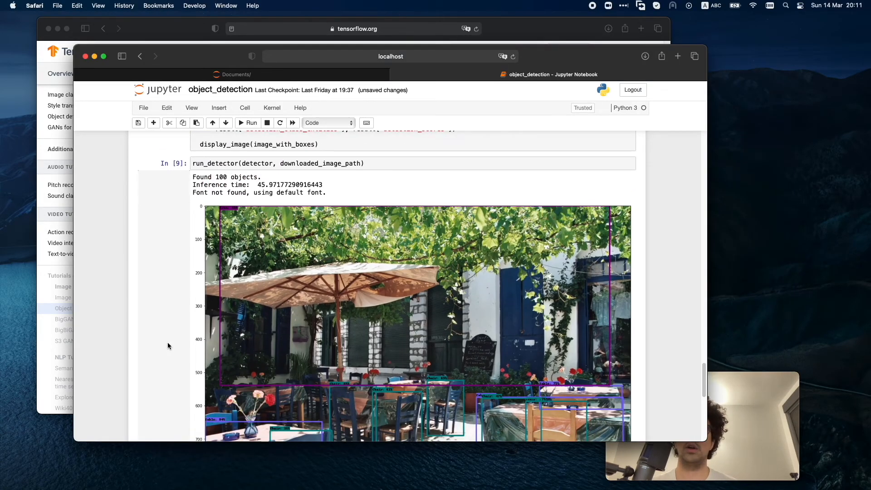
{"action": "mouse_move", "coordinate": [169, 345]}
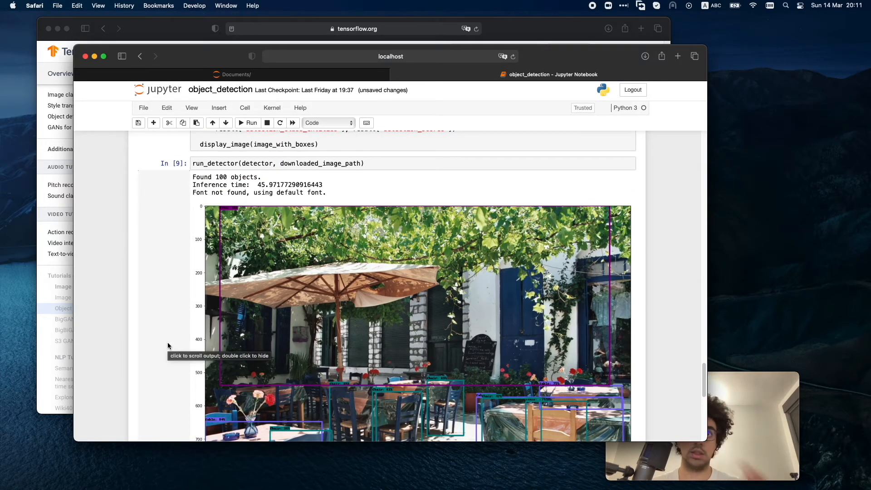
- Scroll through the boxed detection result (100 objects) and back up to the module cell
{"action": "scroll", "scroll_direction": "down", "scroll_amount": 3}
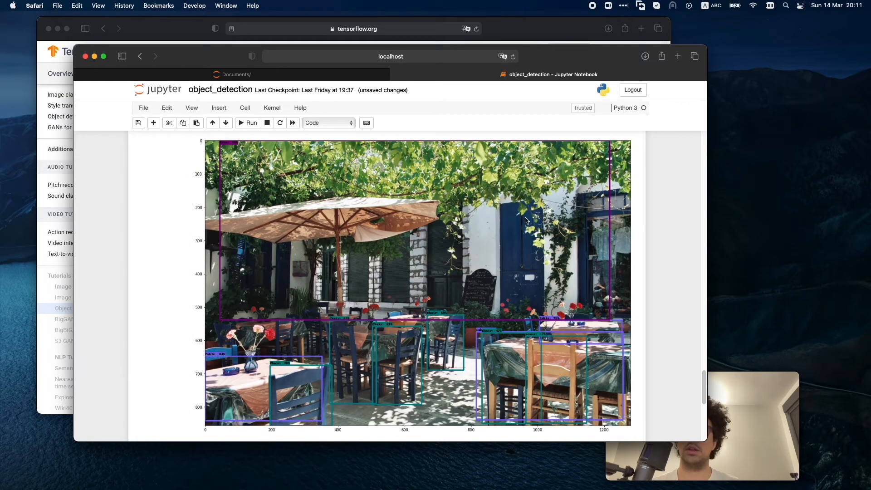
{"action": "scroll", "scroll_direction": "up", "scroll_amount": 3}
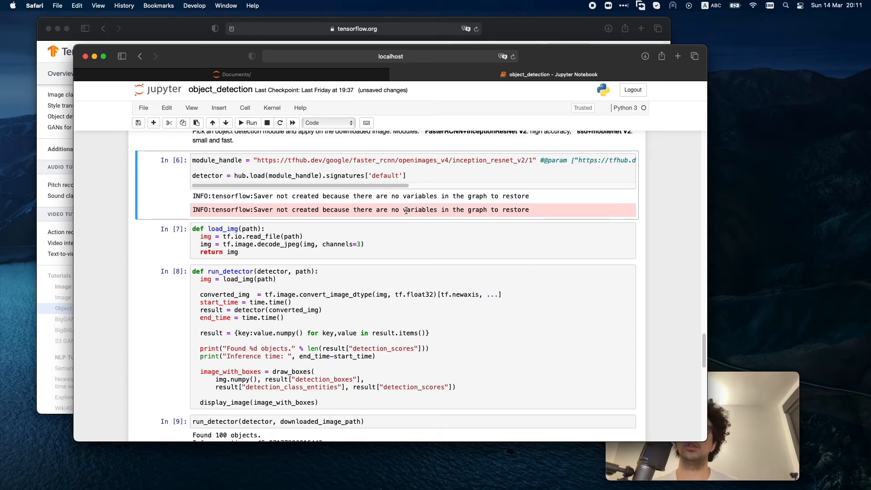
{"action": "scroll", "scroll_direction": "up", "scroll_amount": 3}
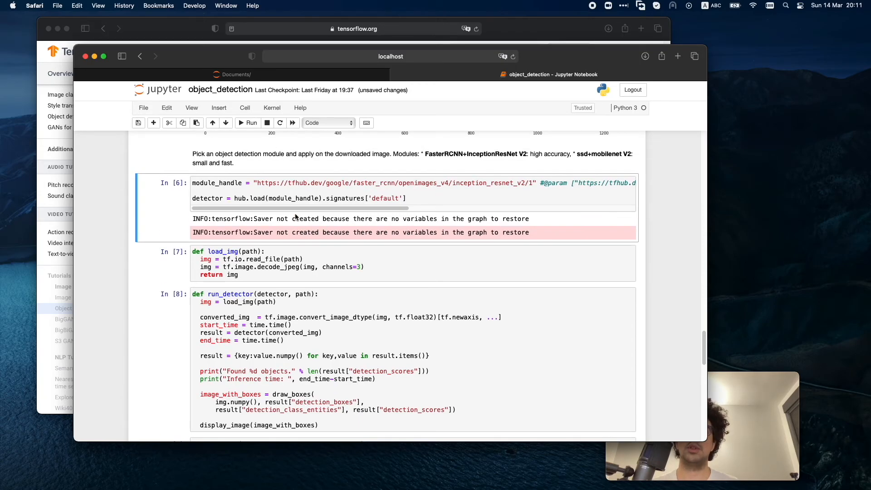
{"action": "mouse_move", "coordinate": [517, 182]}
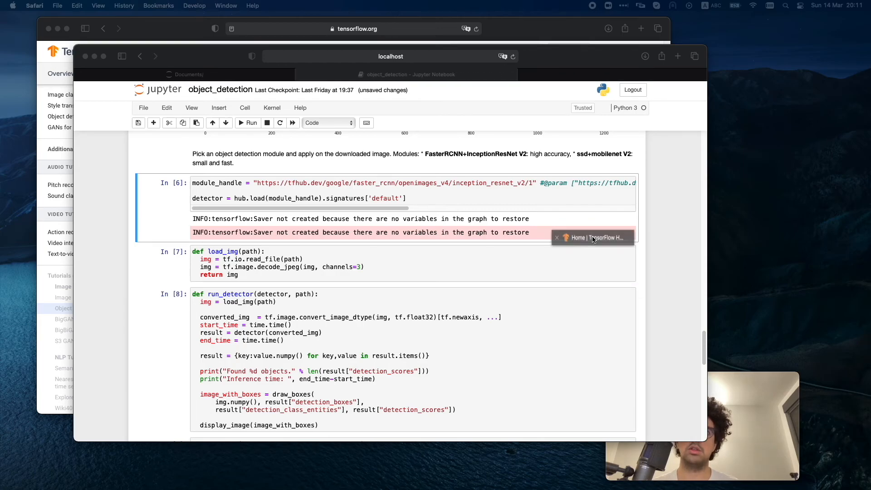
{"action": "left_click", "coordinate": [592, 238]}
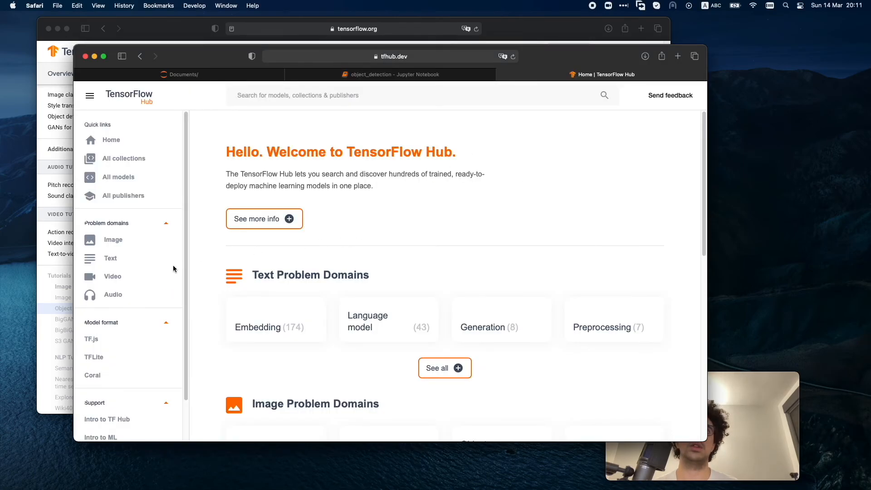
{"action": "left_click", "coordinate": [113, 240]}
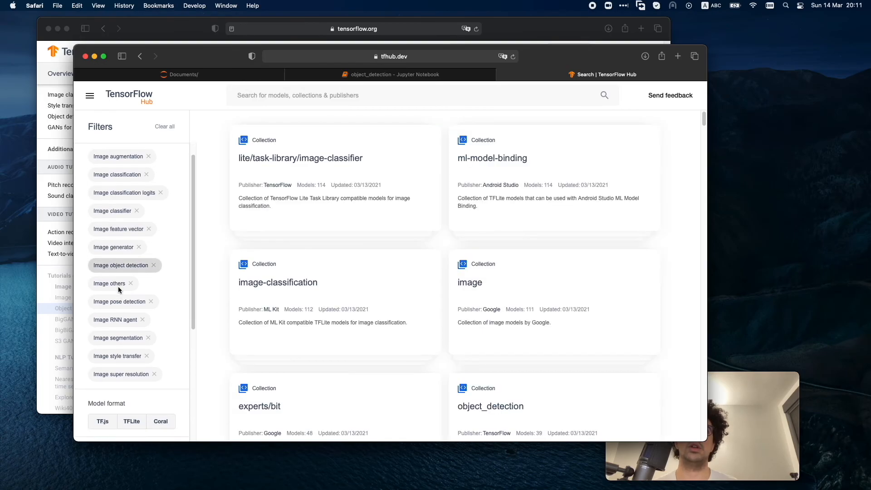
{"action": "scroll", "scroll_direction": "down", "scroll_amount": 3}
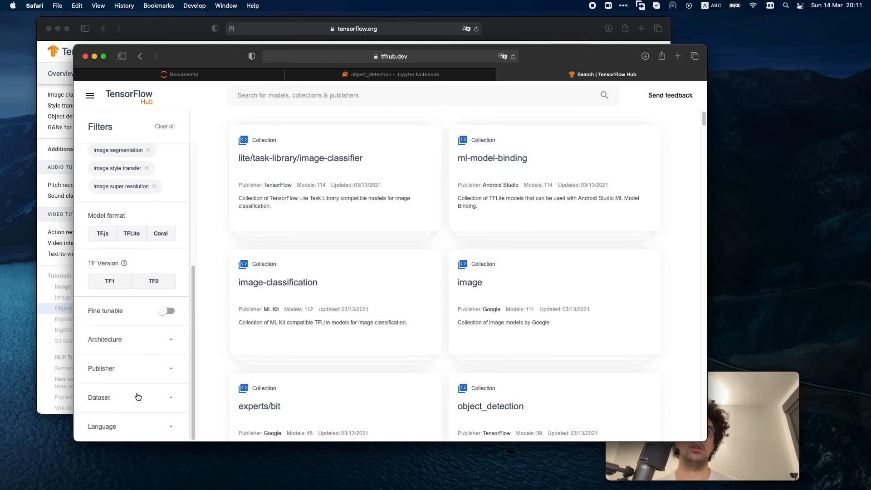
{"action": "left_click", "coordinate": [133, 338]}
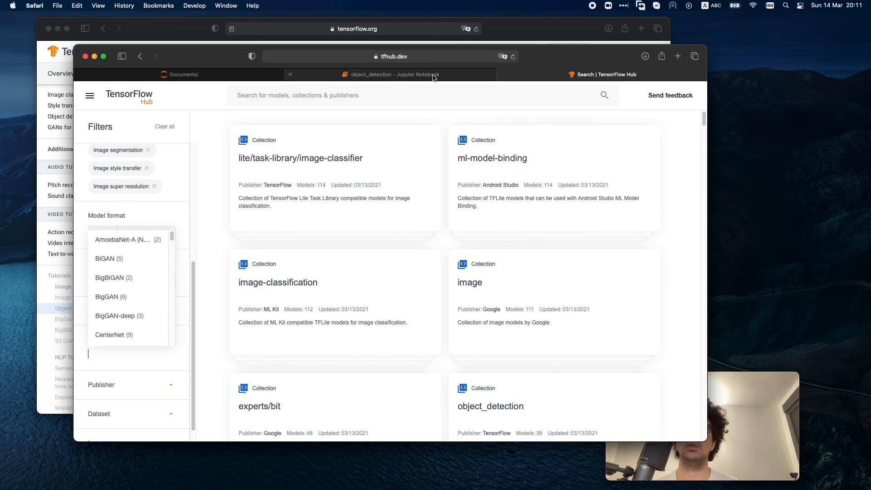
{"action": "left_click", "coordinate": [392, 74]}
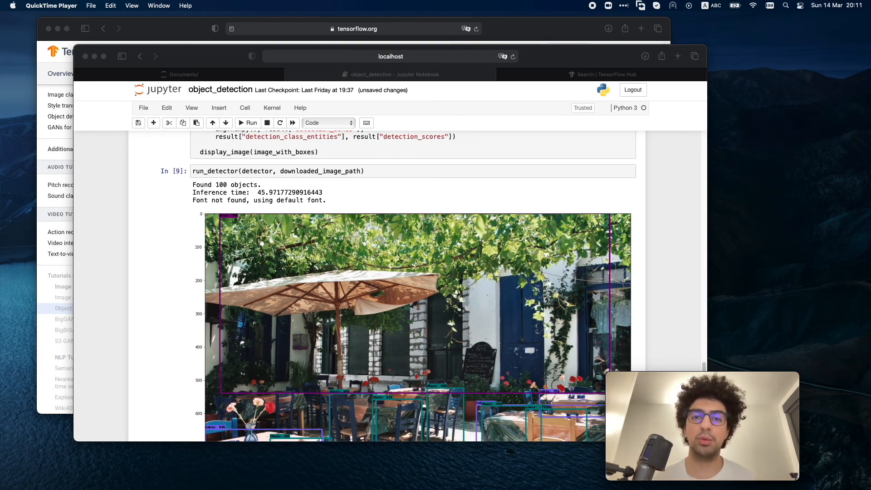